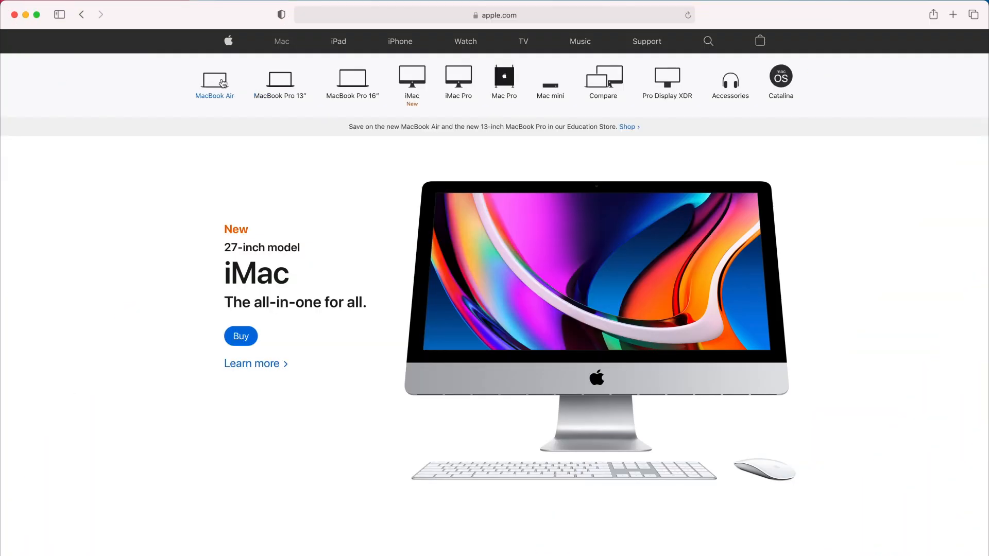
# Step: Go to the MacBook Air product page and scroll through its introduction
pyautogui.click(214, 82)
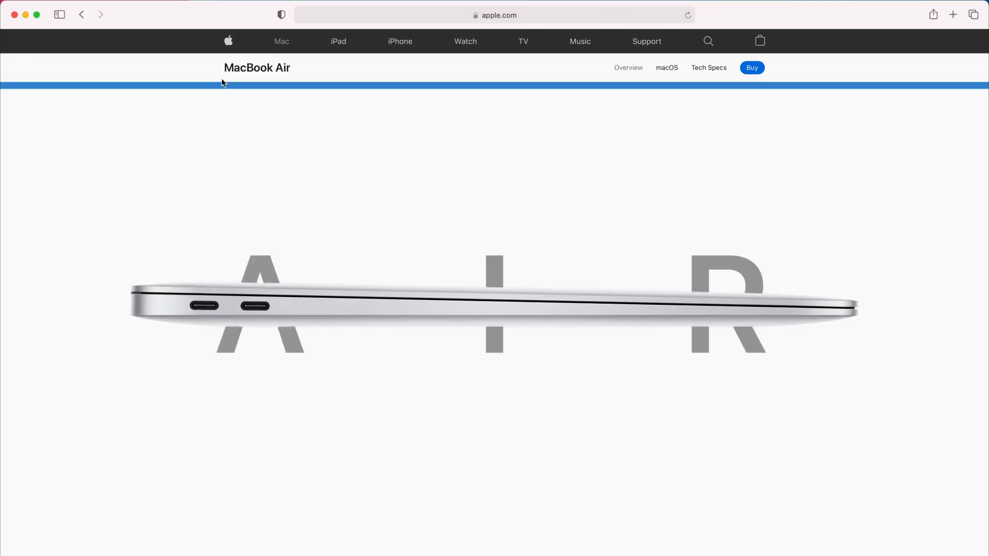
pyautogui.scroll(-3)
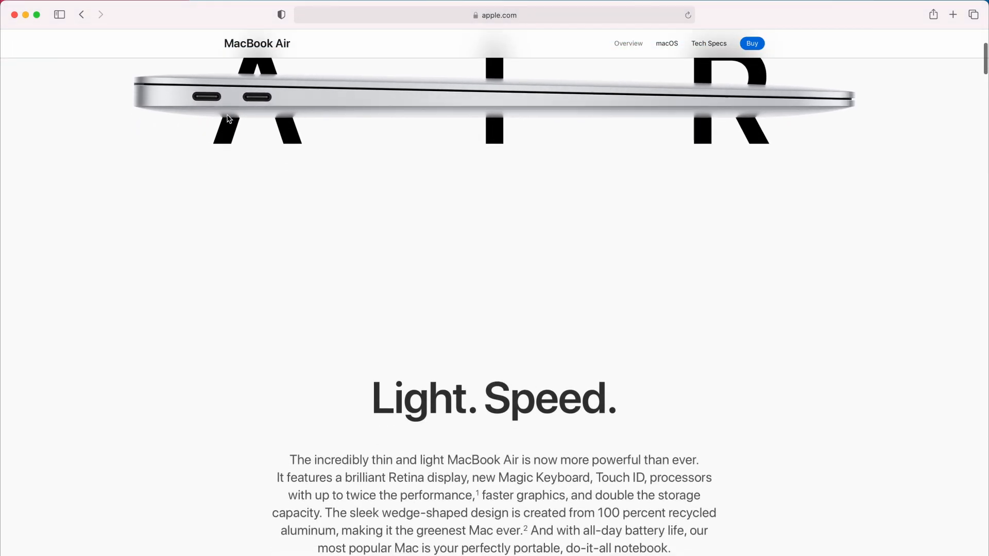
pyautogui.scroll(-3)
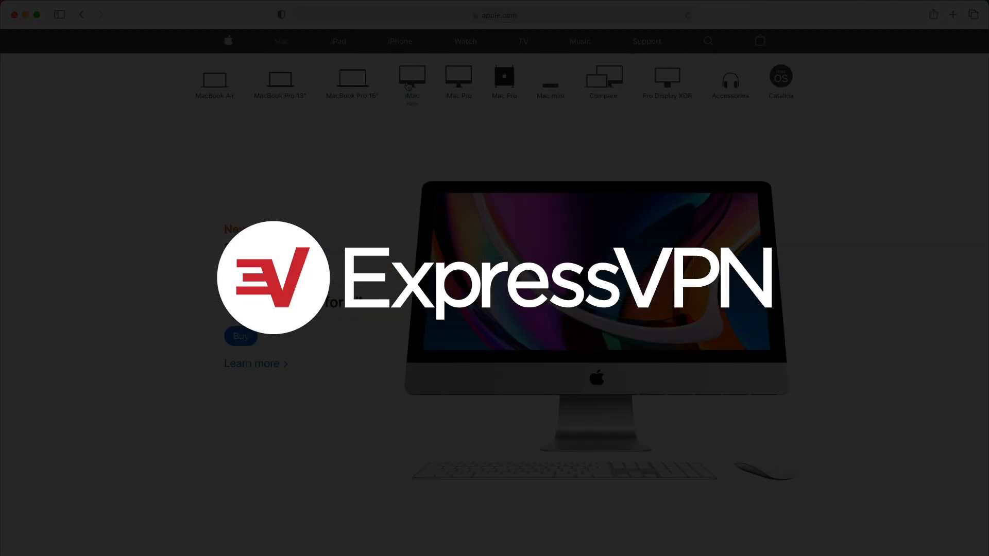
# Step: Go to the iMac product page and scroll down through its sections
pyautogui.click(412, 82)
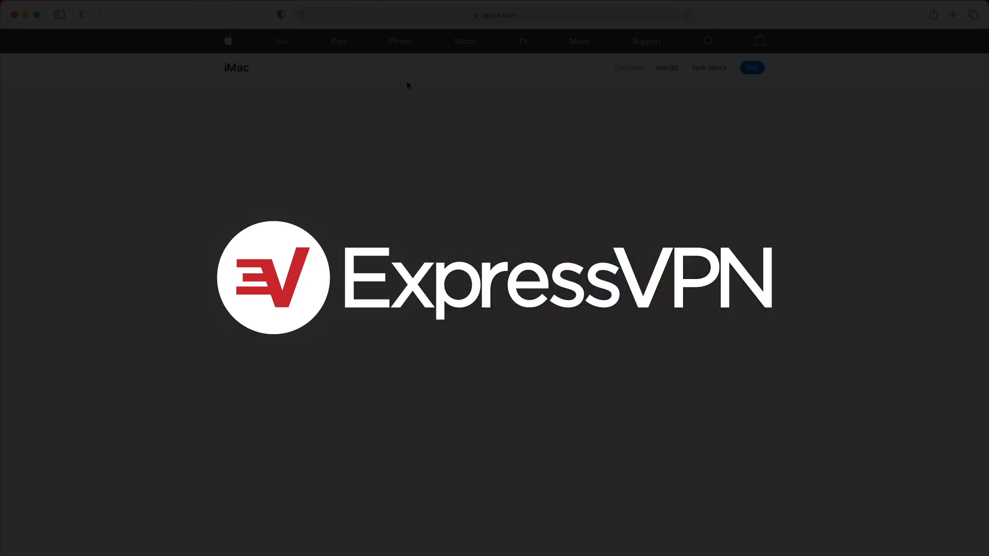
pyautogui.scroll(-3)
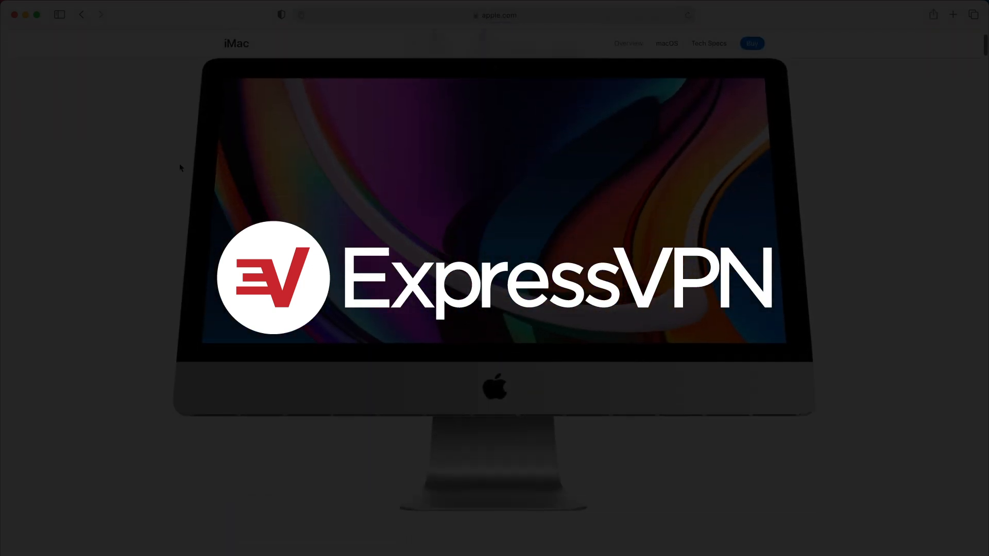
pyautogui.scroll(-3)
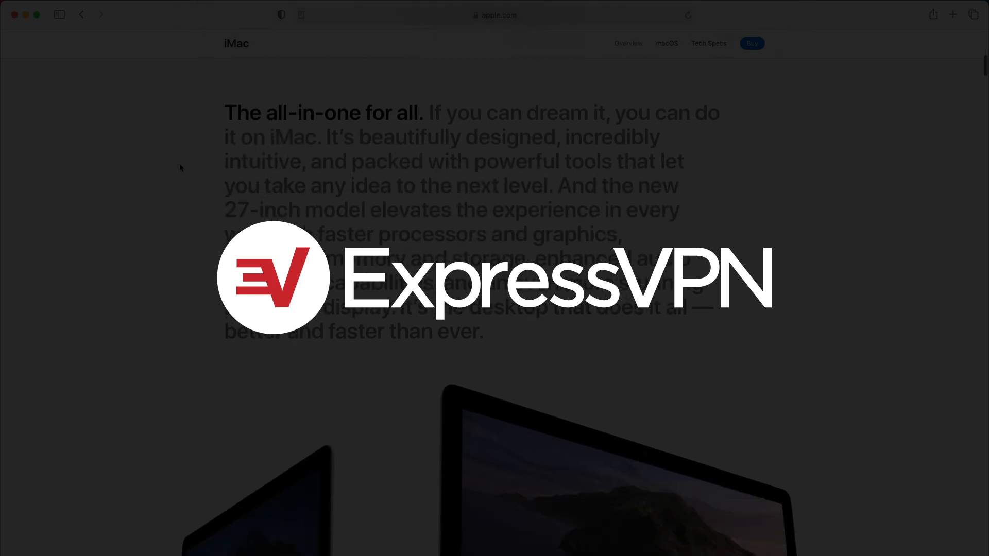
pyautogui.scroll(-3)
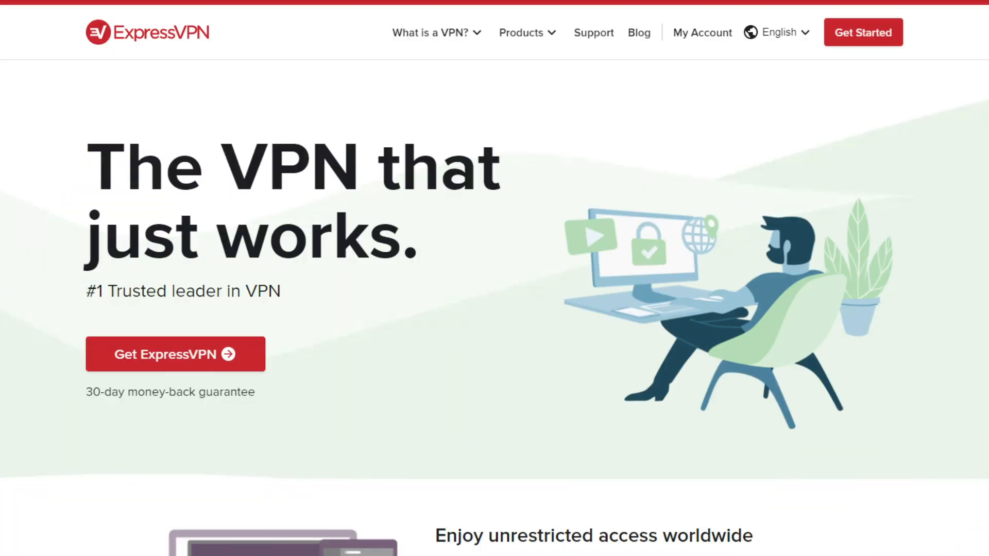
# Step: Scroll down the ExpressVPN homepage past its features, server map and customer reviews
pyautogui.scroll(-3)
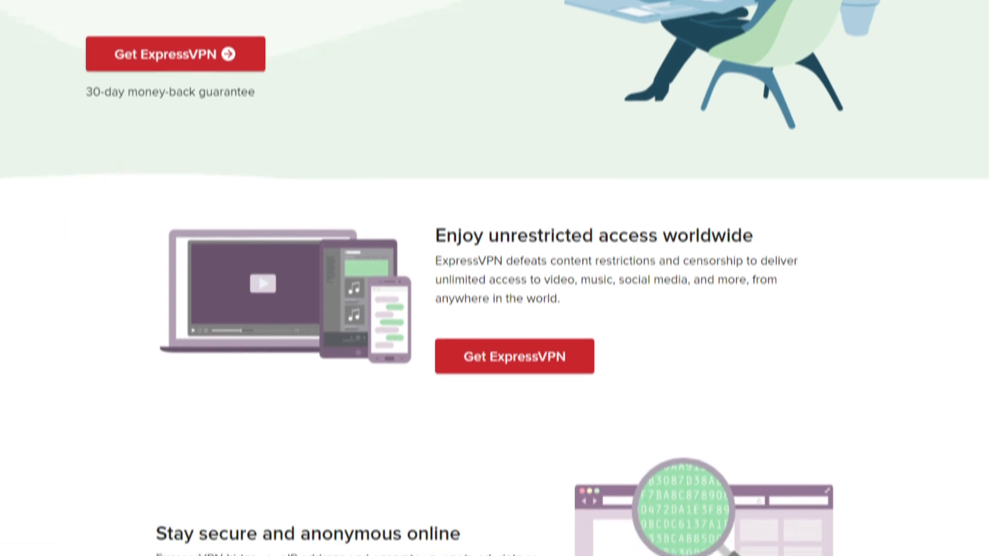
pyautogui.scroll(-3)
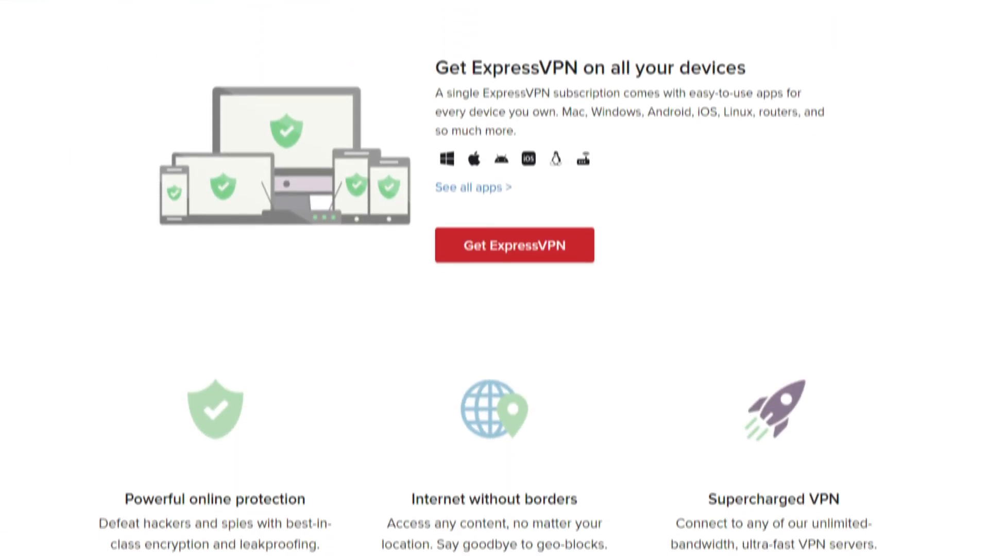
pyautogui.scroll(-3)
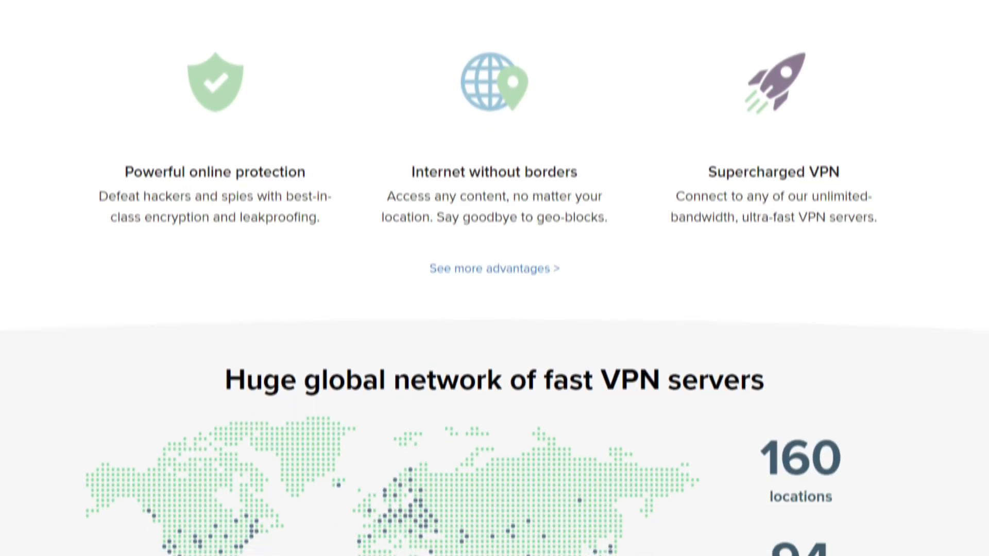
pyautogui.scroll(-3)
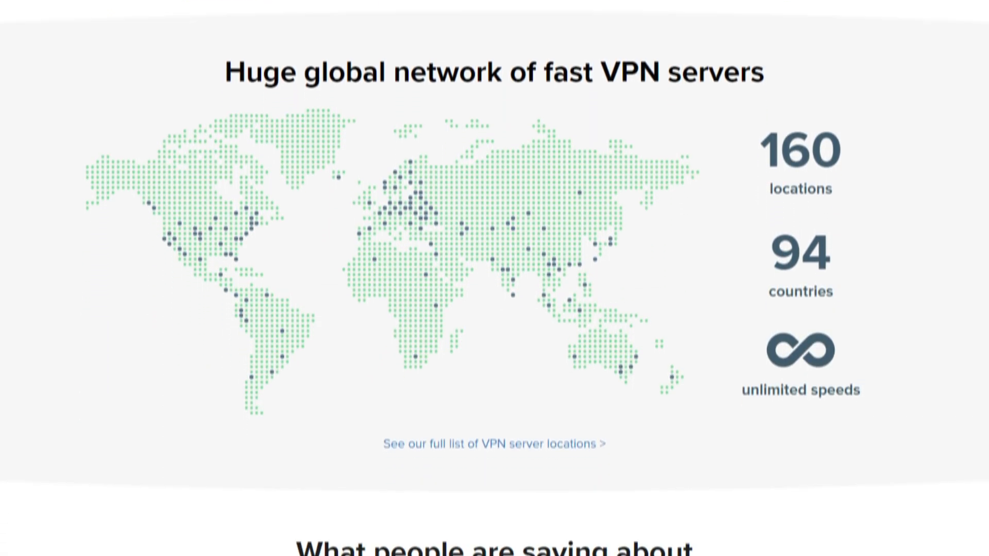
pyautogui.scroll(-3)
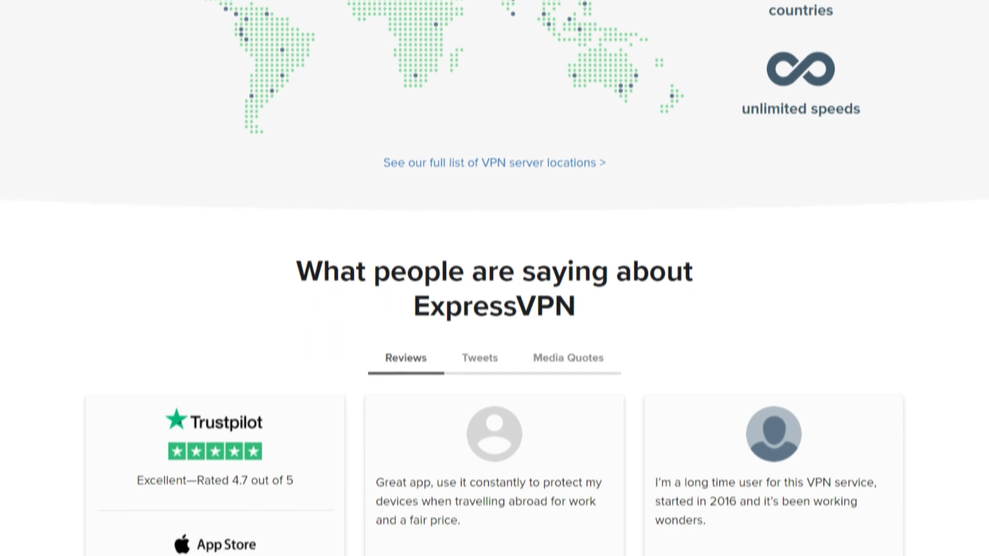
pyautogui.scroll(-3)
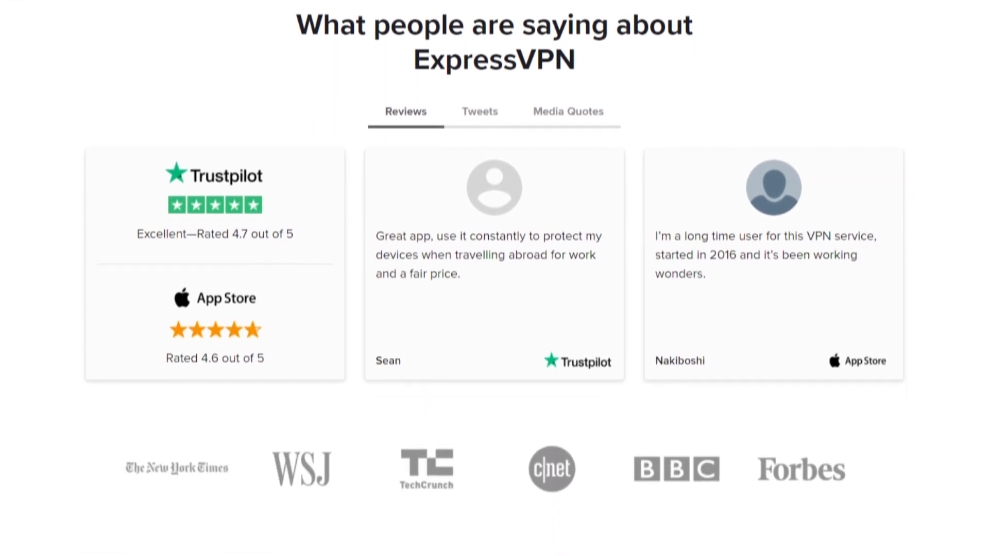
pyautogui.scroll(-3)
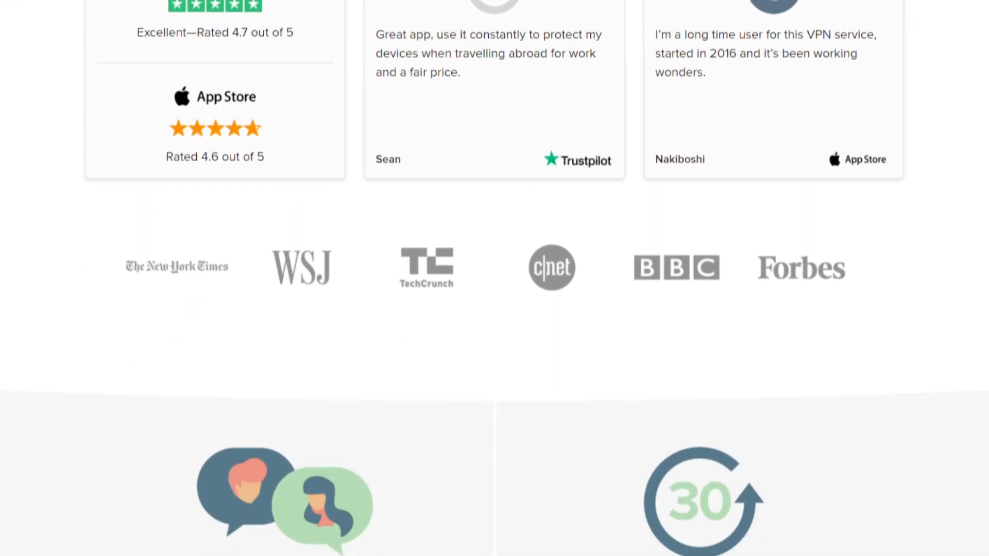
pyautogui.scroll(-3)
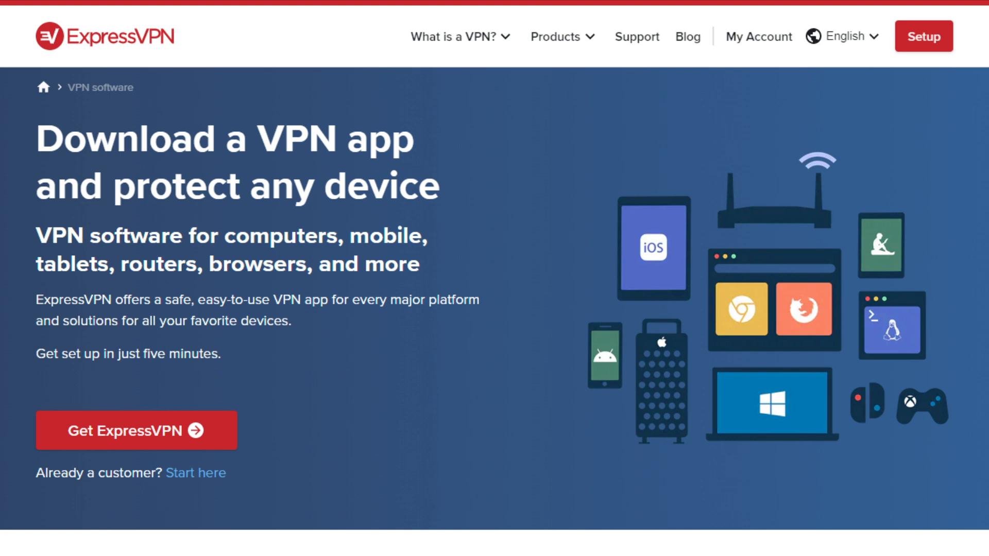
# Step: Scroll through the download page's device apps, browser extensions, TV and console sections and included features
pyautogui.scroll(-3)
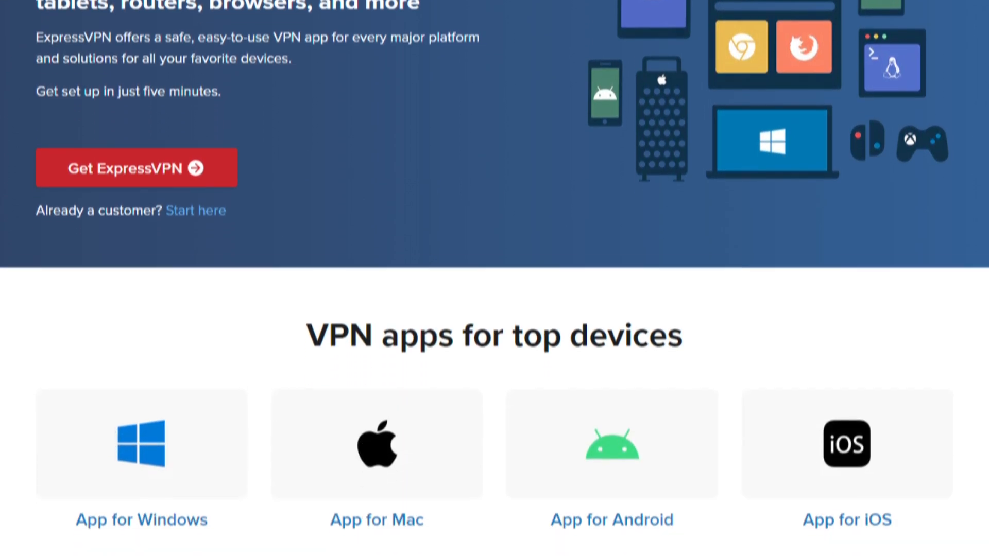
pyautogui.scroll(-3)
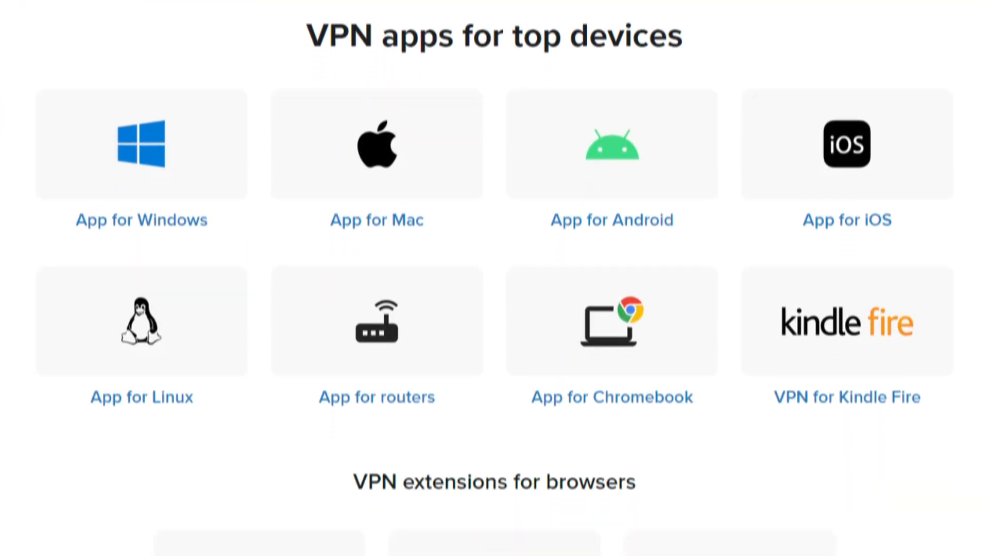
pyautogui.scroll(-3)
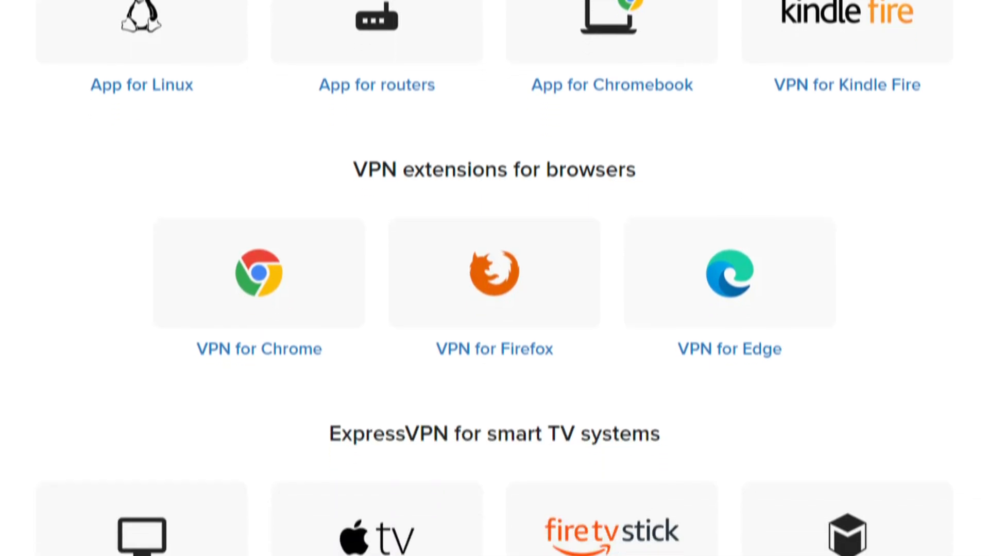
pyautogui.scroll(-3)
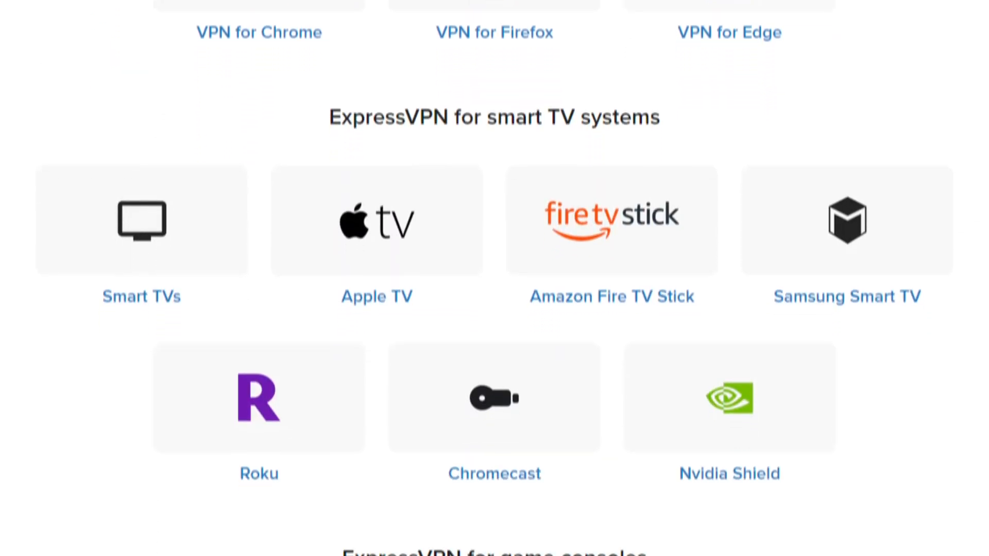
pyautogui.scroll(-3)
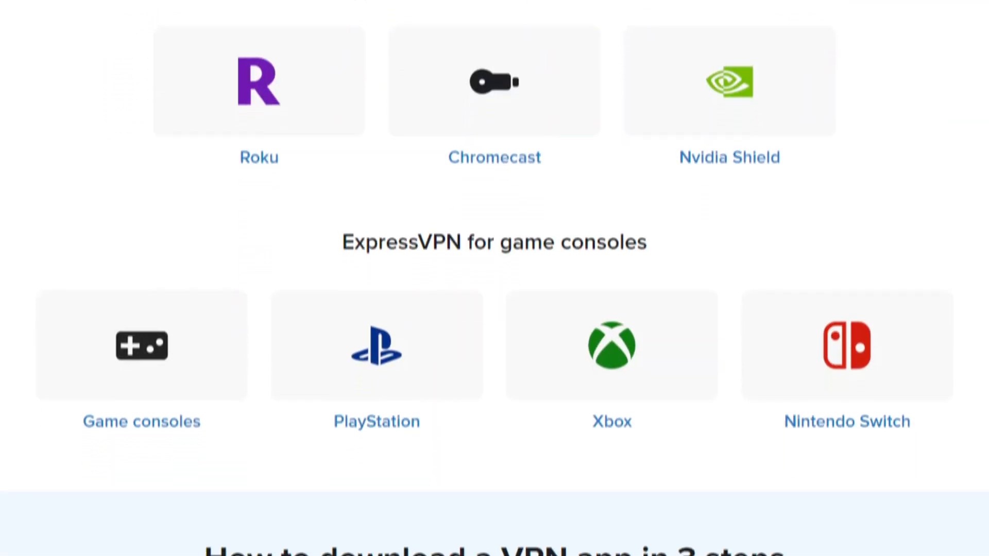
pyautogui.scroll(-3)
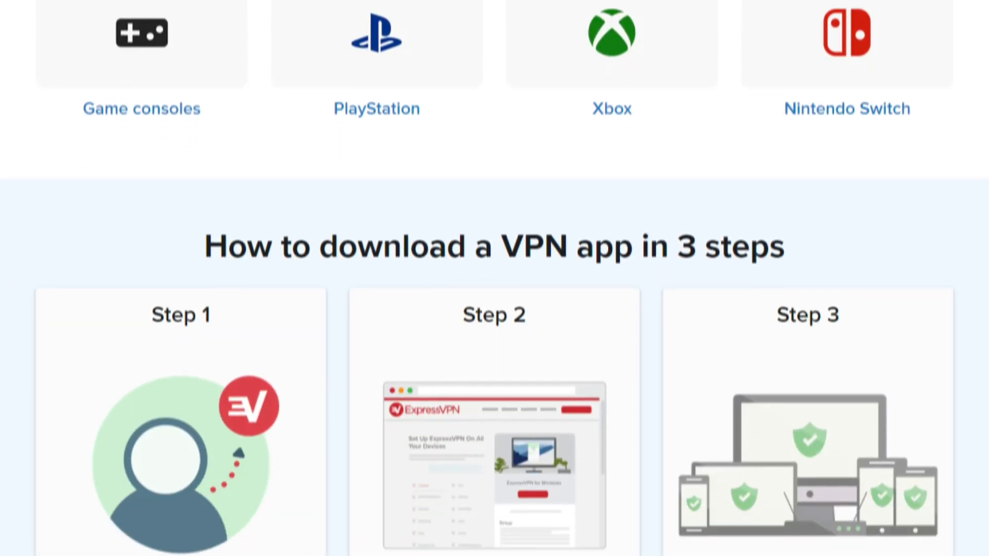
pyautogui.scroll(-3)
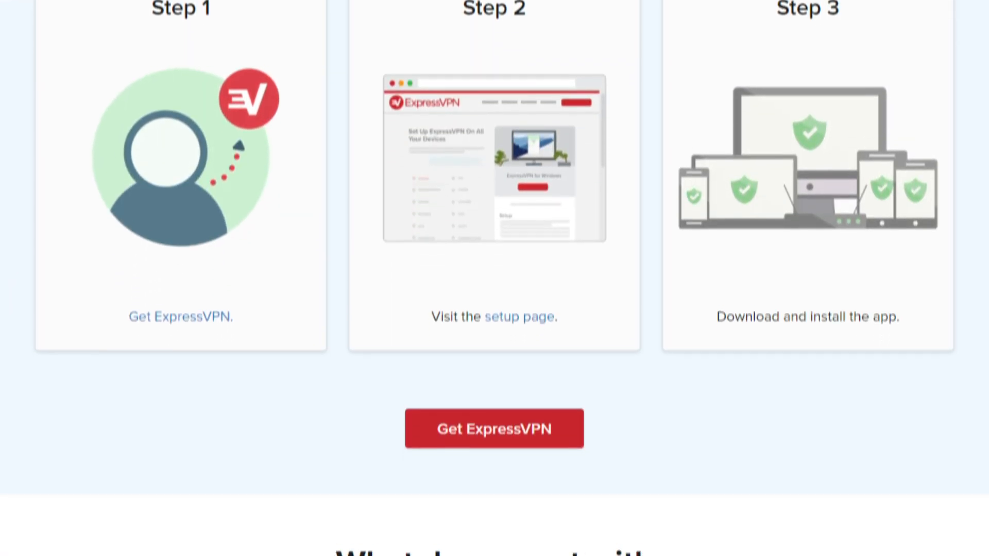
pyautogui.scroll(-3)
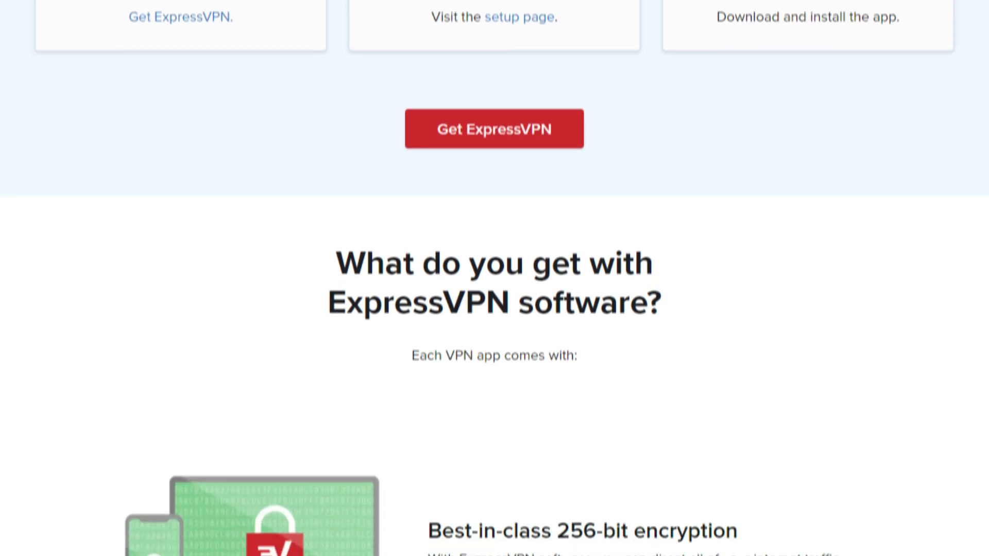
pyautogui.scroll(-3)
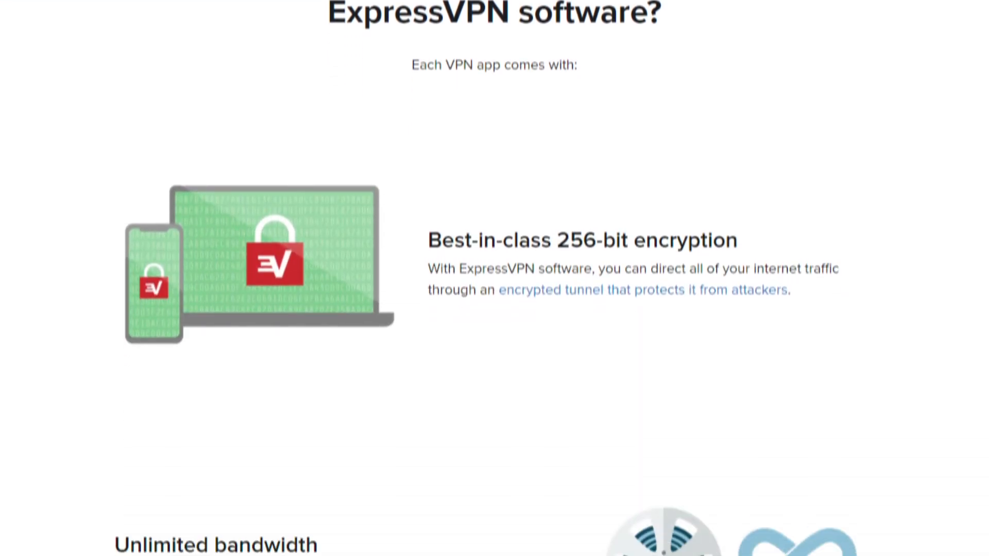
pyautogui.scroll(-3)
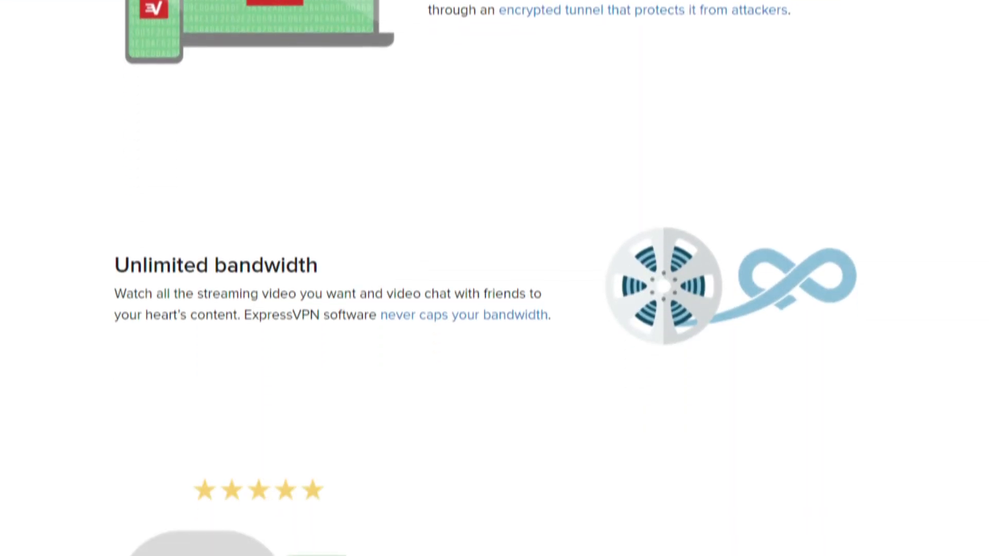
pyautogui.scroll(-3)
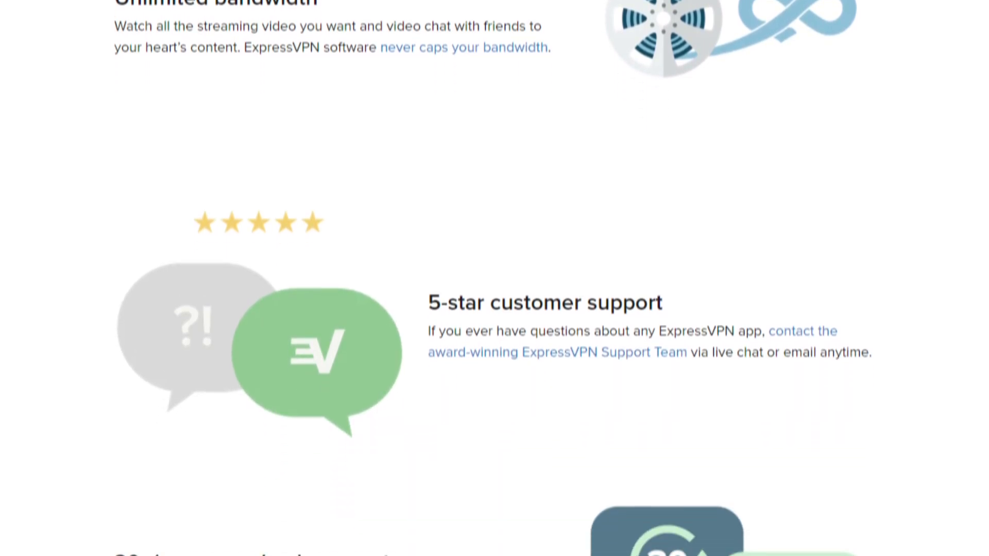
pyautogui.scroll(-3)
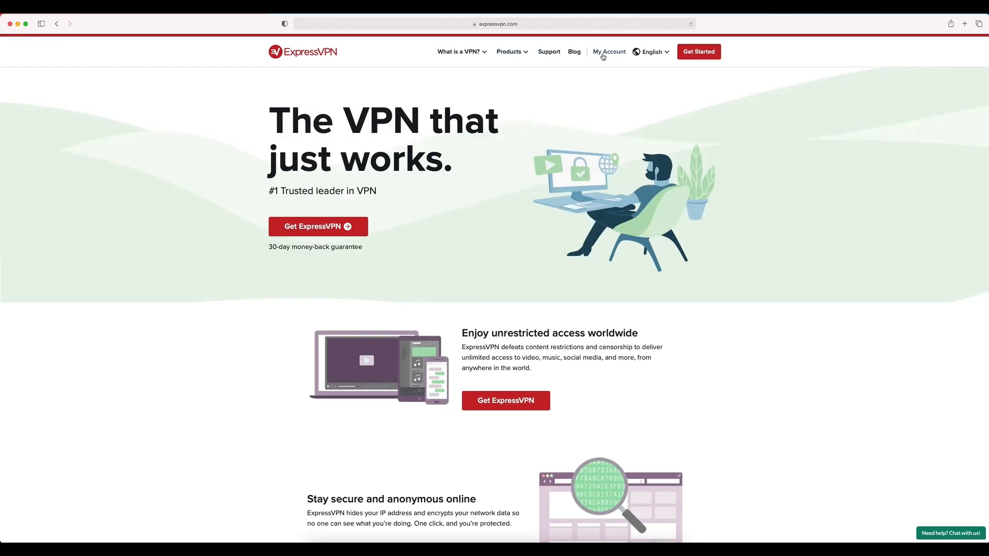
# Step: Go to My Account and focus the Sign in form's first field
pyautogui.click(608, 52)
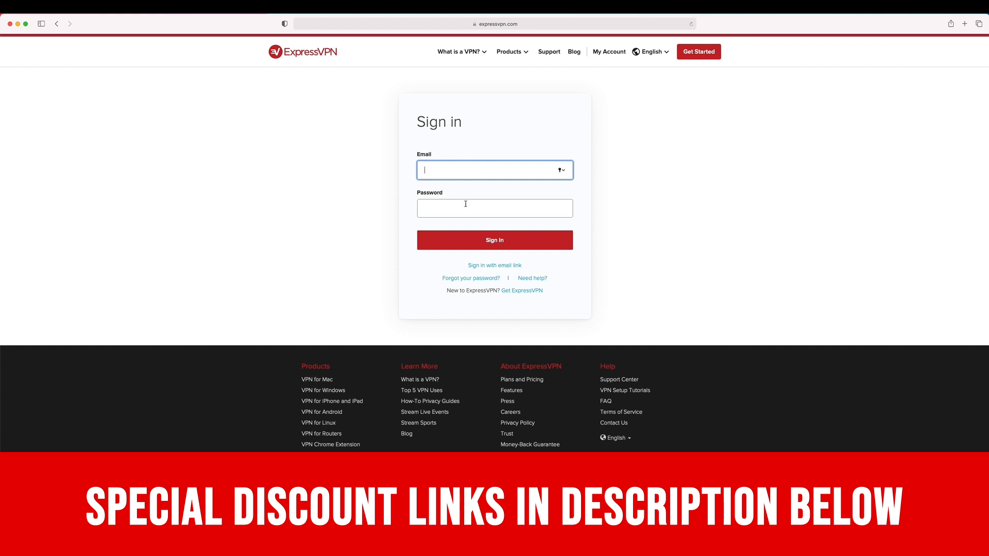
pyautogui.click(495, 209)
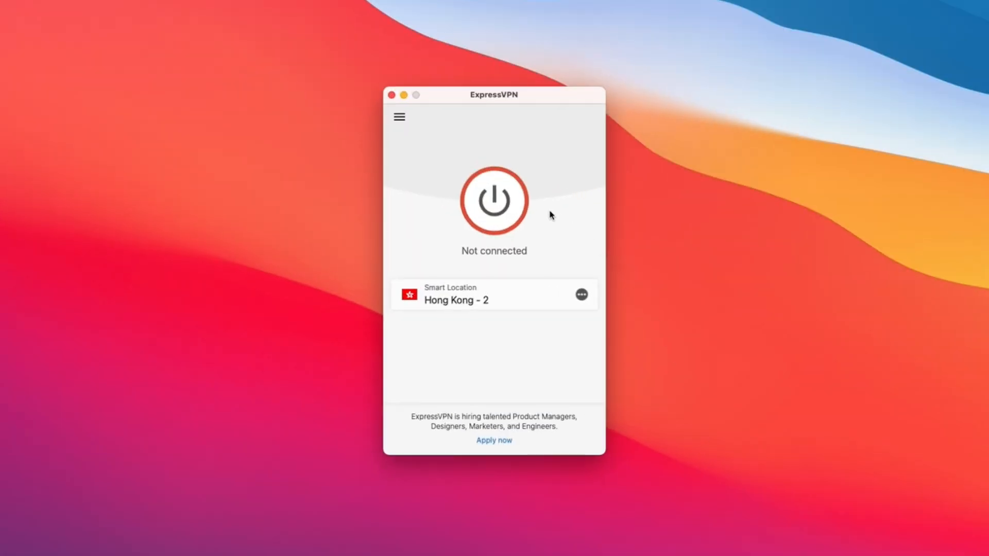
pyautogui.moveTo(430, 140)
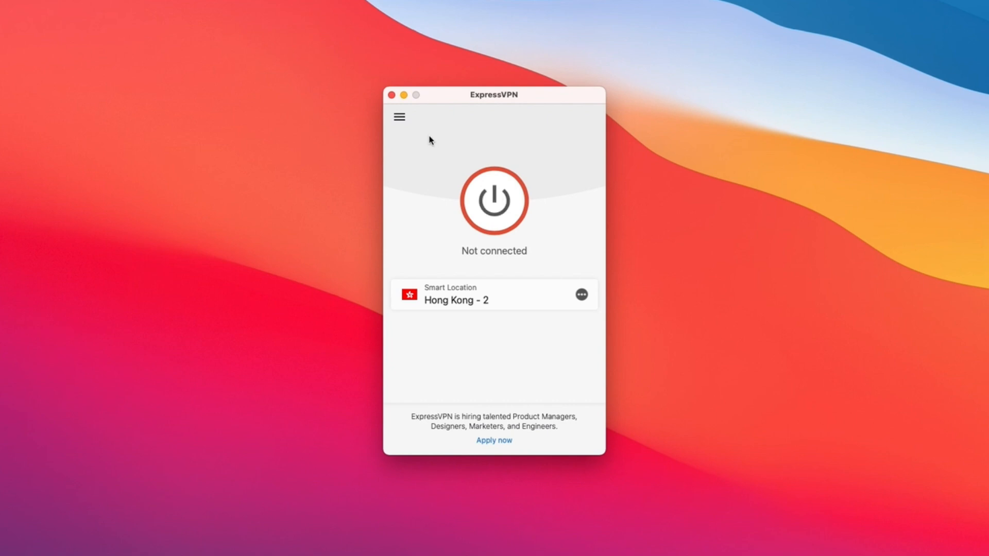
# Step: Show all VPN locations by region, expanding the Europe and Asia Pacific country lists
pyautogui.click(581, 293)
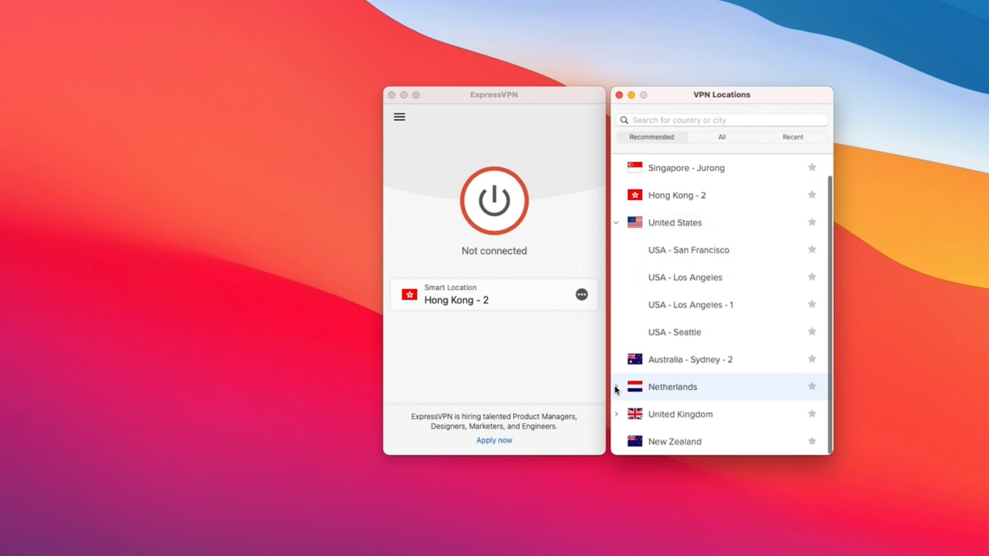
pyautogui.click(616, 388)
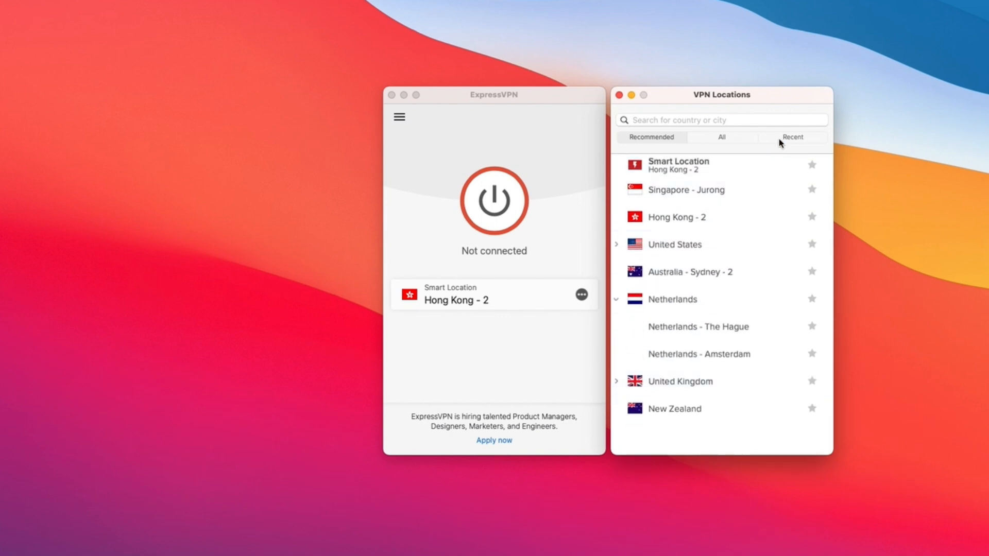
pyautogui.click(722, 137)
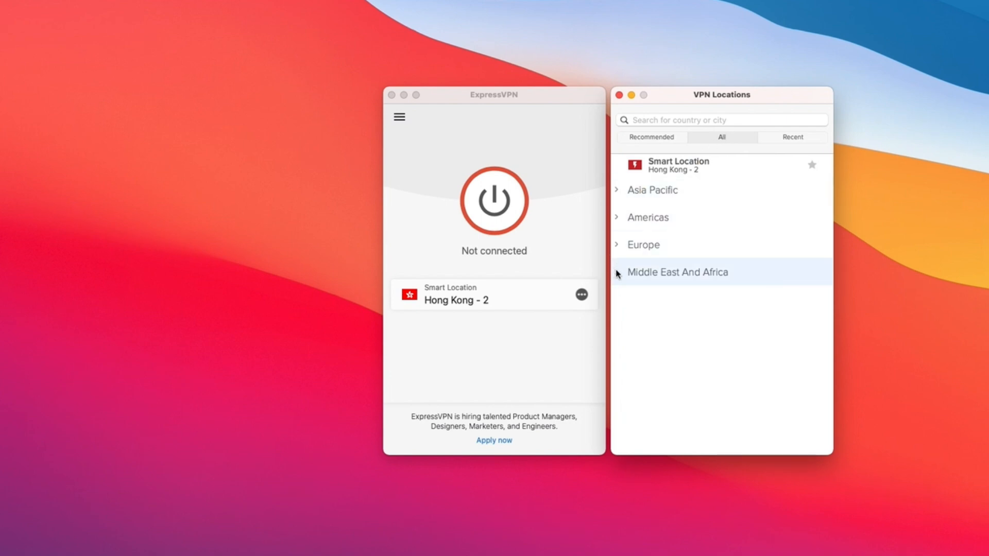
pyautogui.click(616, 245)
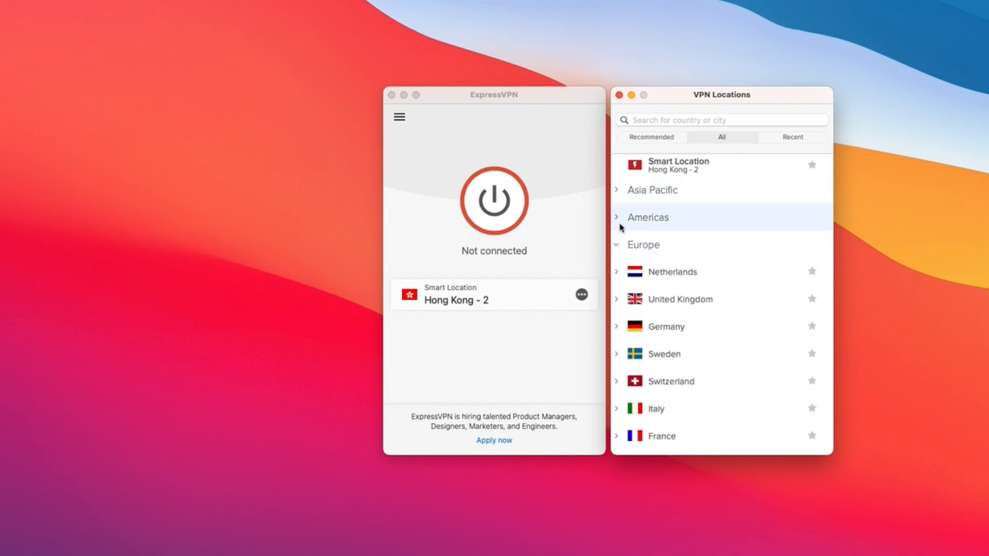
pyautogui.click(653, 190)
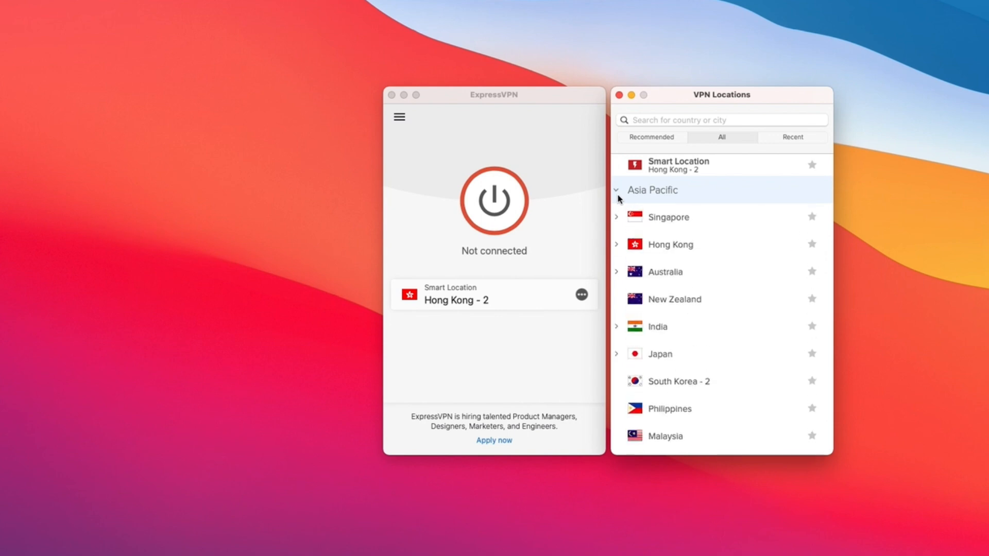
pyautogui.moveTo(388, 183)
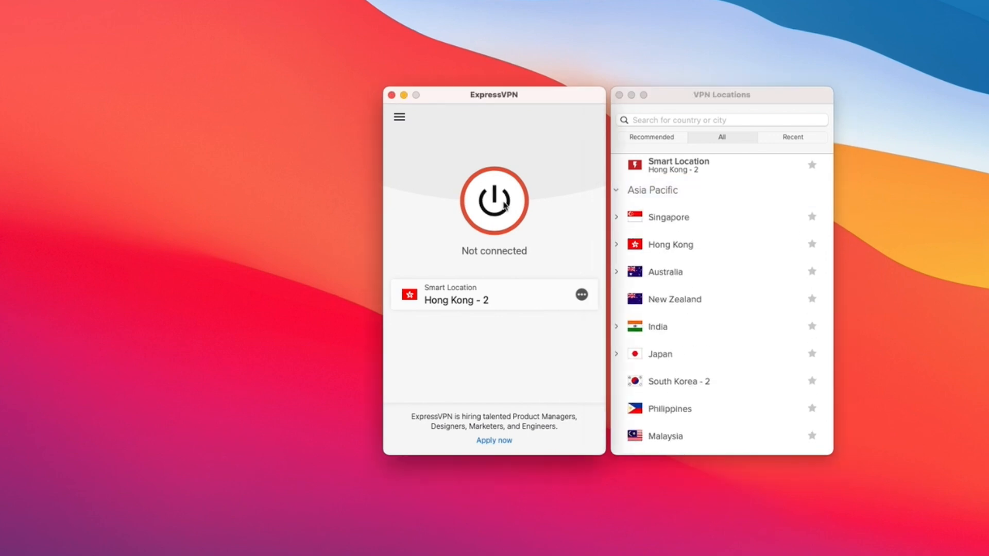
pyautogui.click(493, 201)
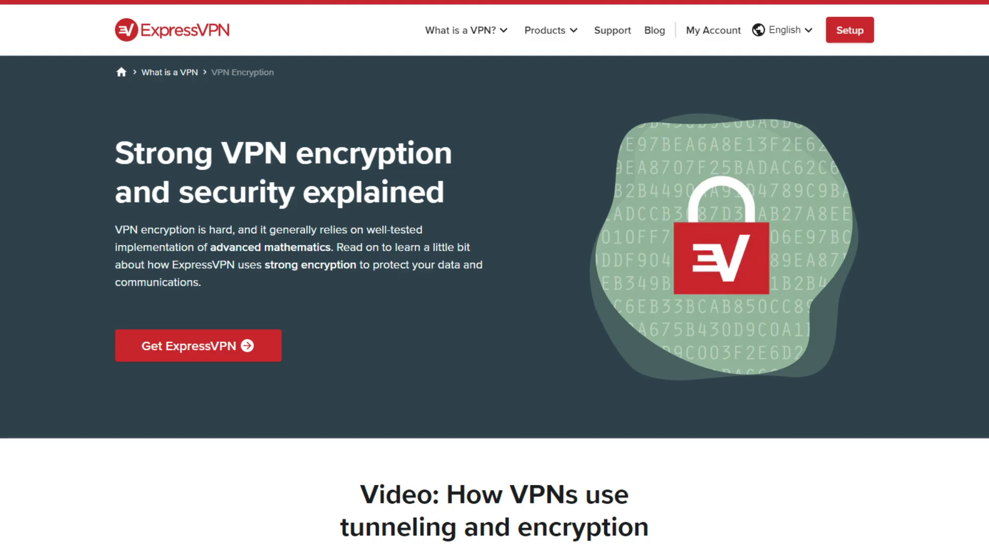
pyautogui.scroll(-3)
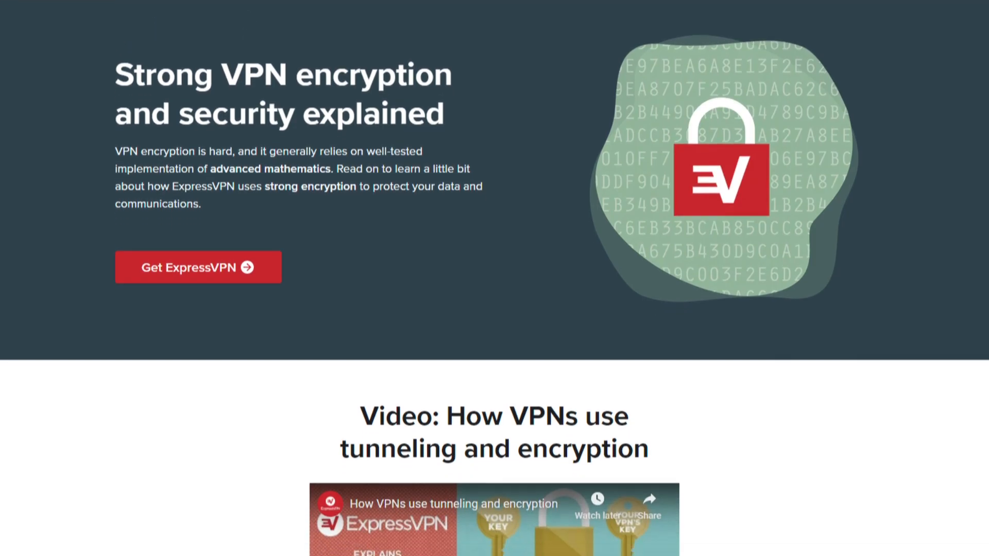
pyautogui.scroll(-3)
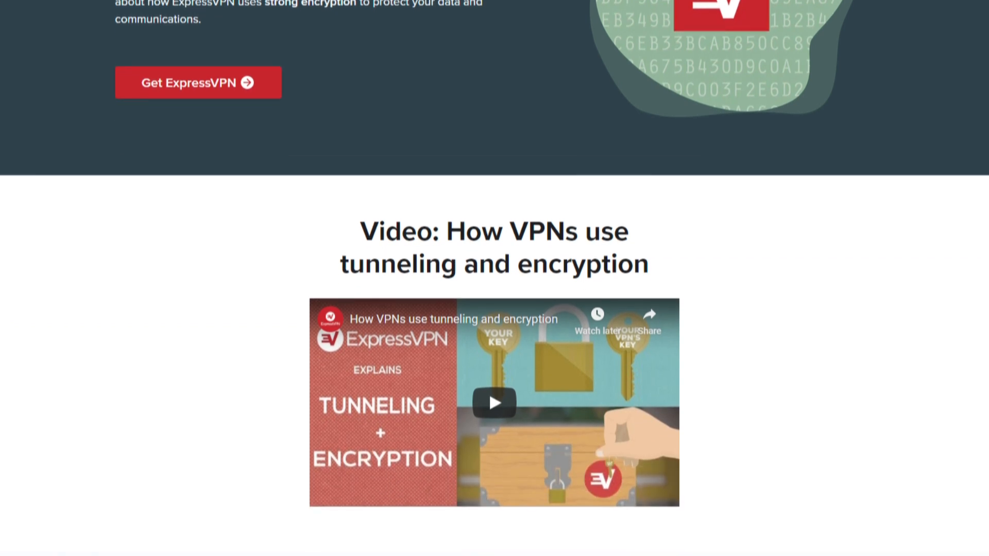
pyautogui.scroll(-3)
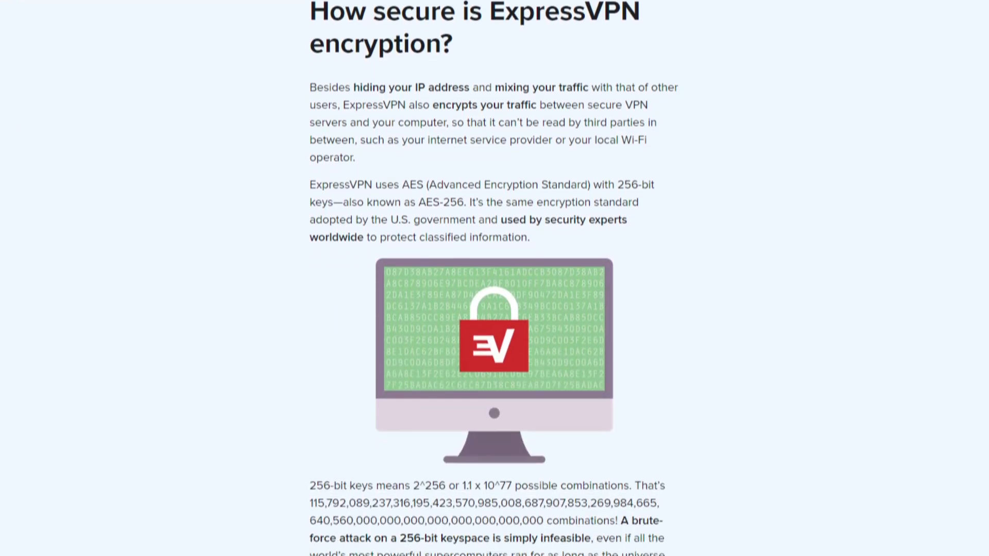
pyautogui.scroll(-3)
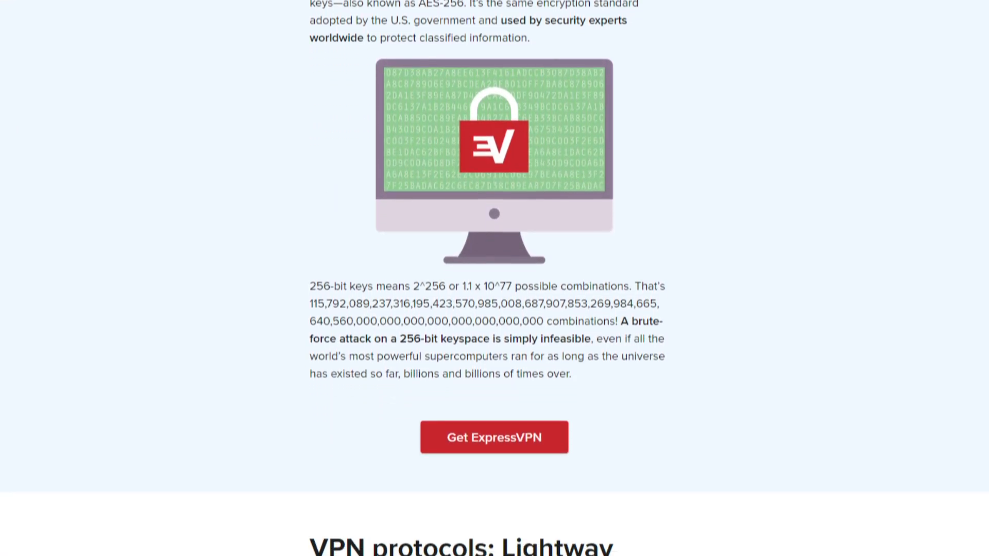
pyautogui.scroll(-3)
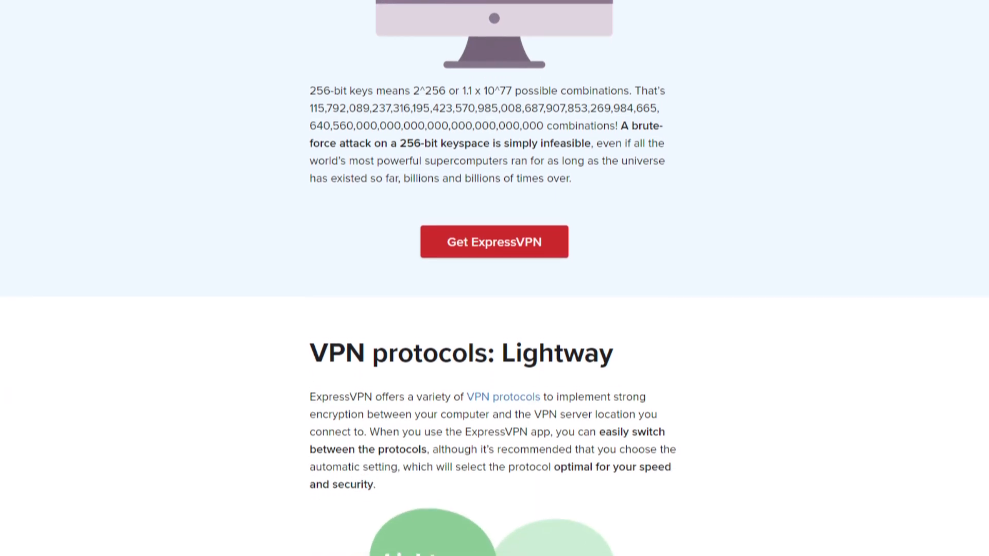
pyautogui.scroll(-3)
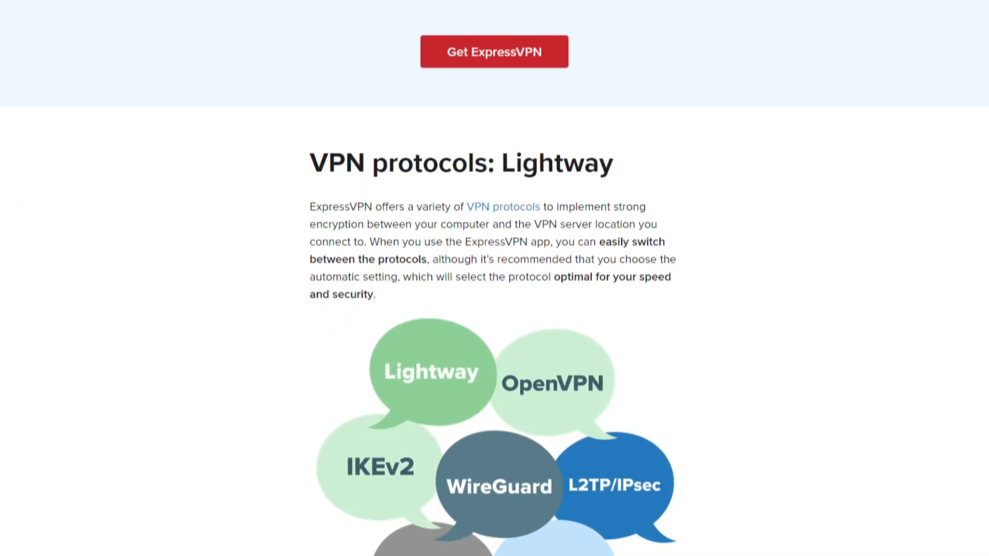
pyautogui.scroll(-3)
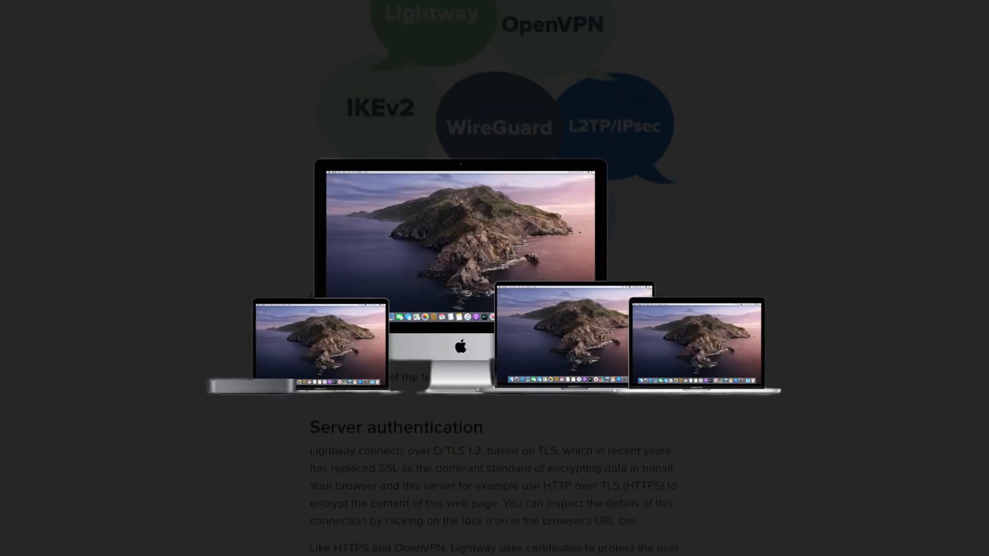
pyautogui.scroll(-3)
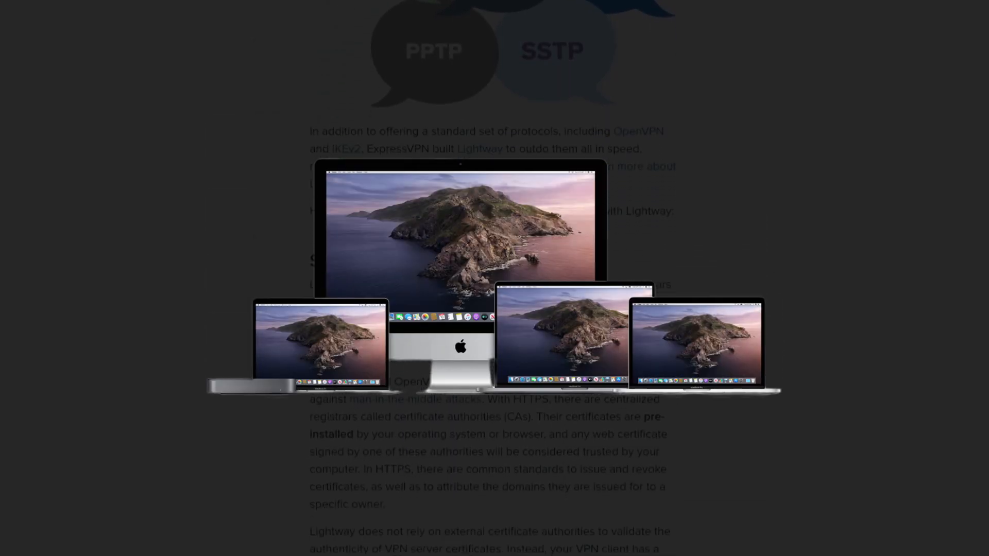
pyautogui.scroll(-3)
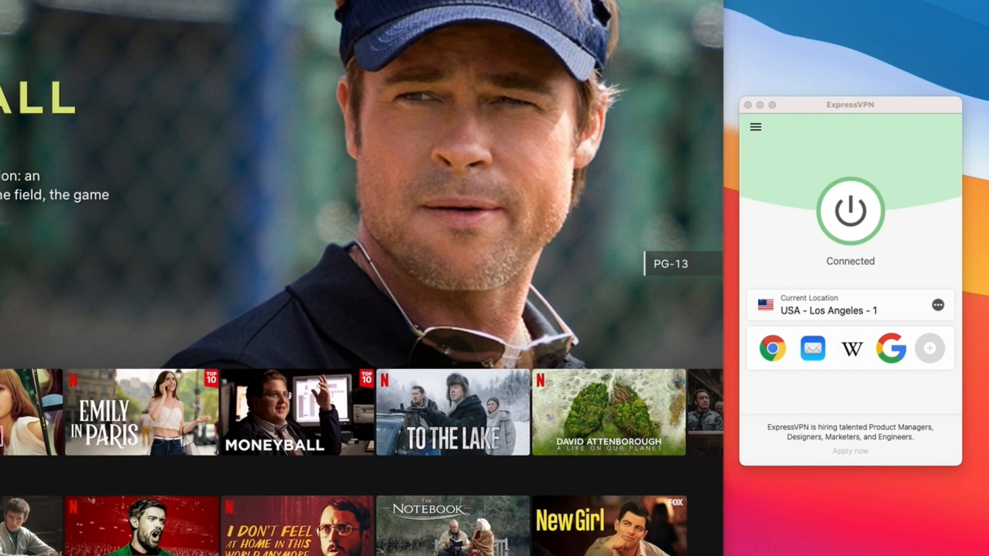
pyautogui.moveTo(513, 32)
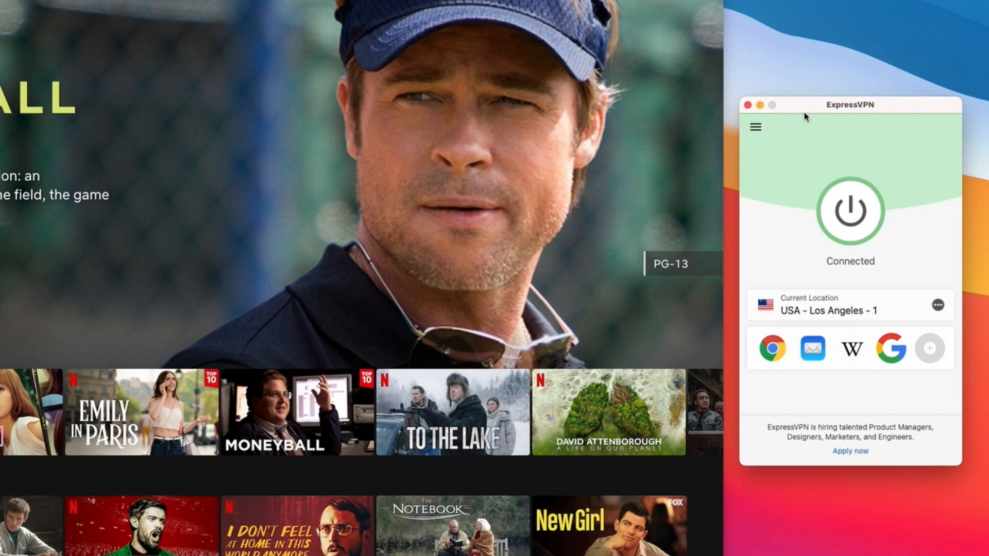
pyautogui.moveTo(805, 327)
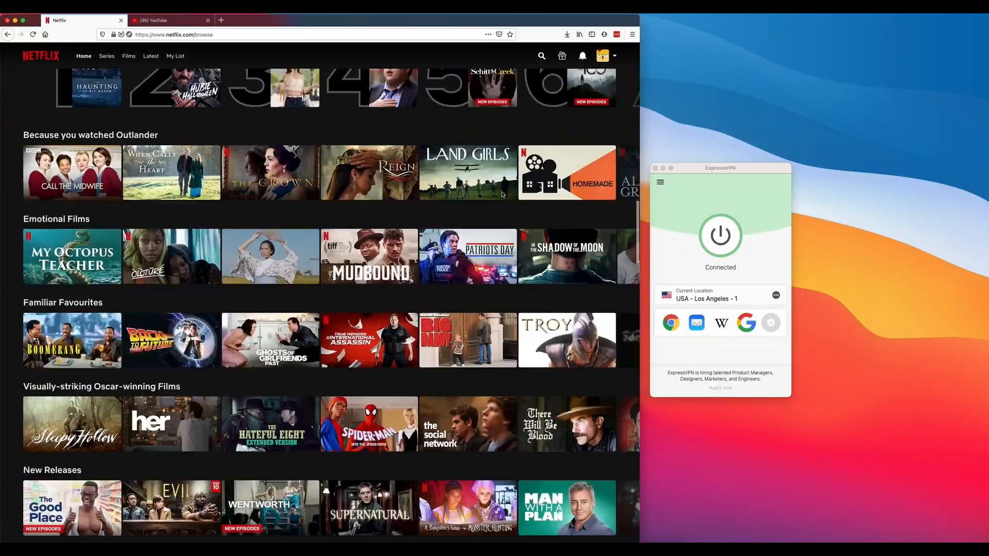
pyautogui.scroll(-3)
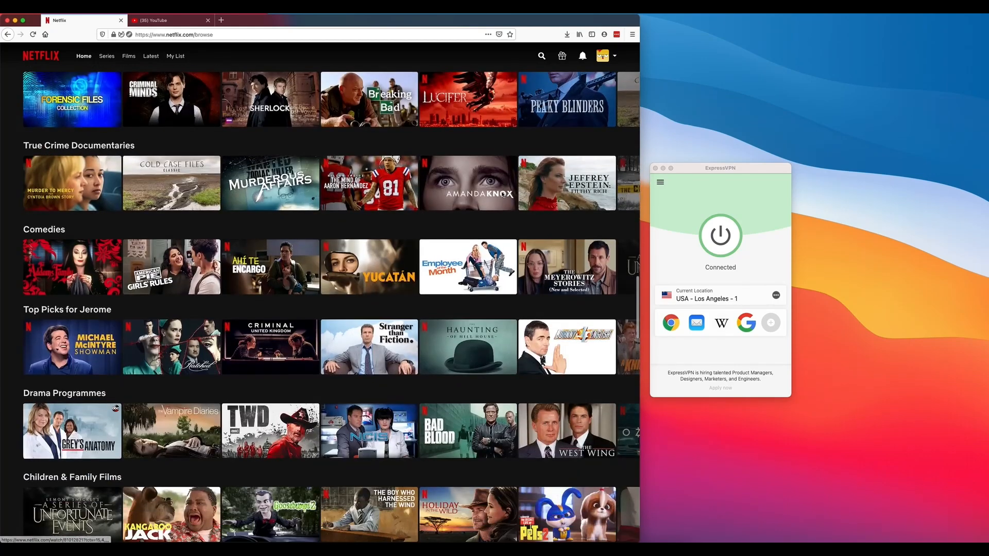
pyautogui.click(106, 56)
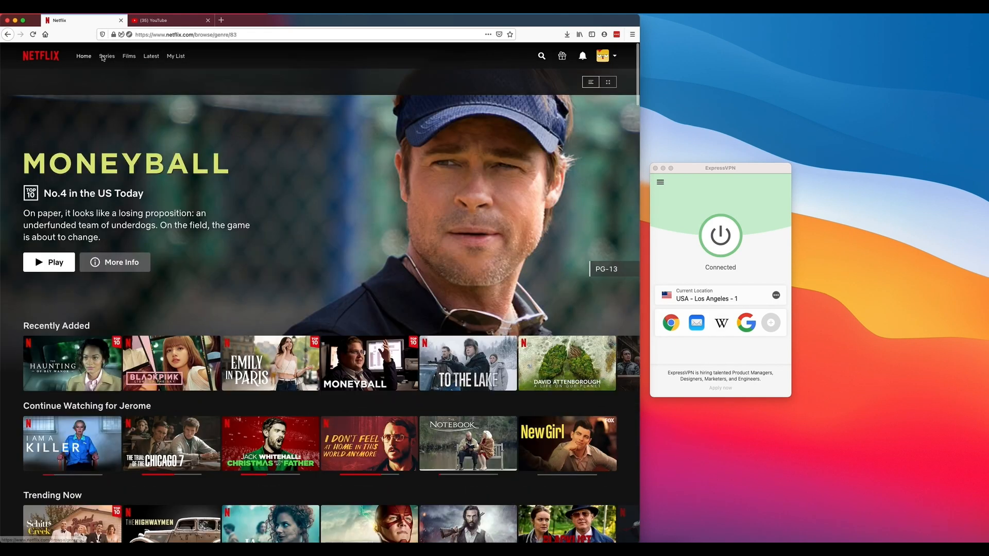
pyautogui.click(106, 56)
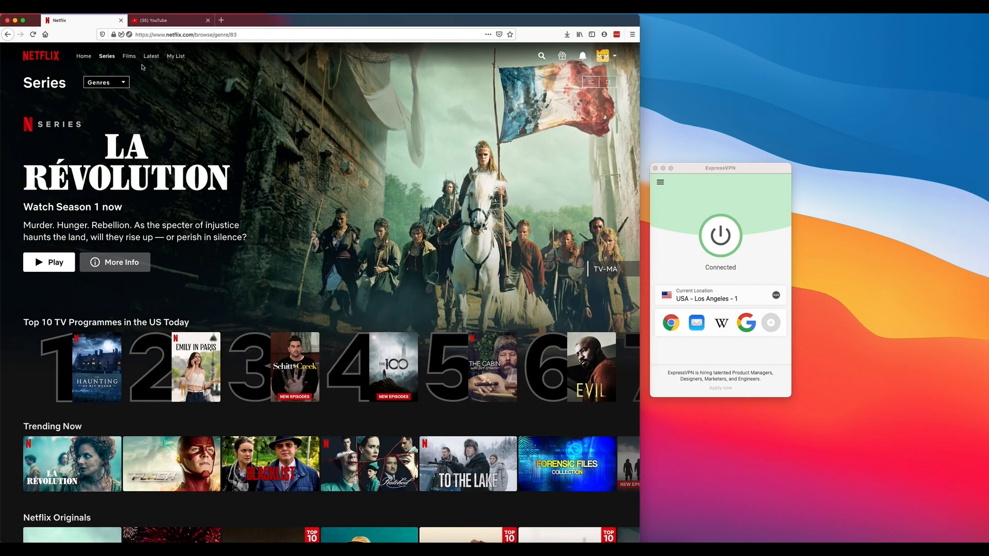
pyautogui.scroll(-3)
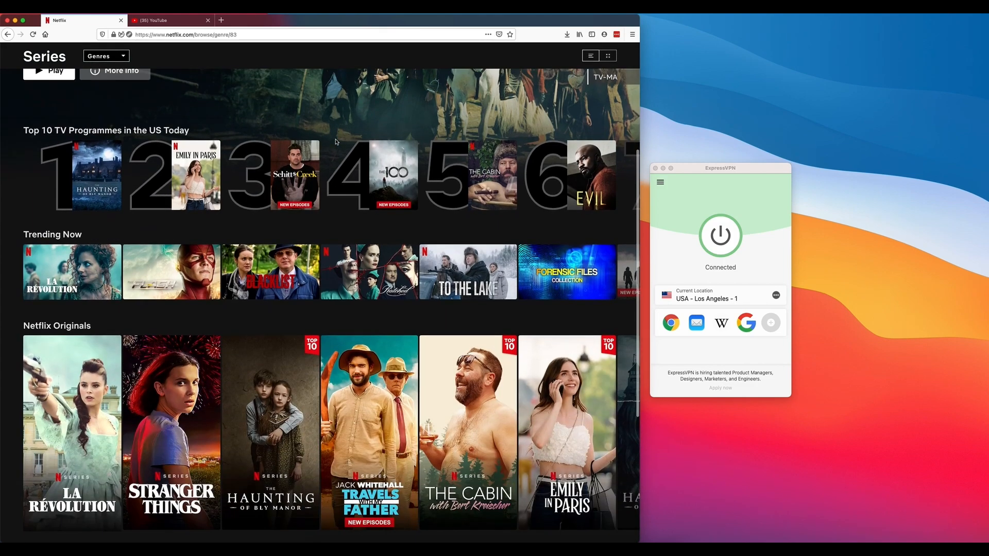
pyautogui.scroll(-3)
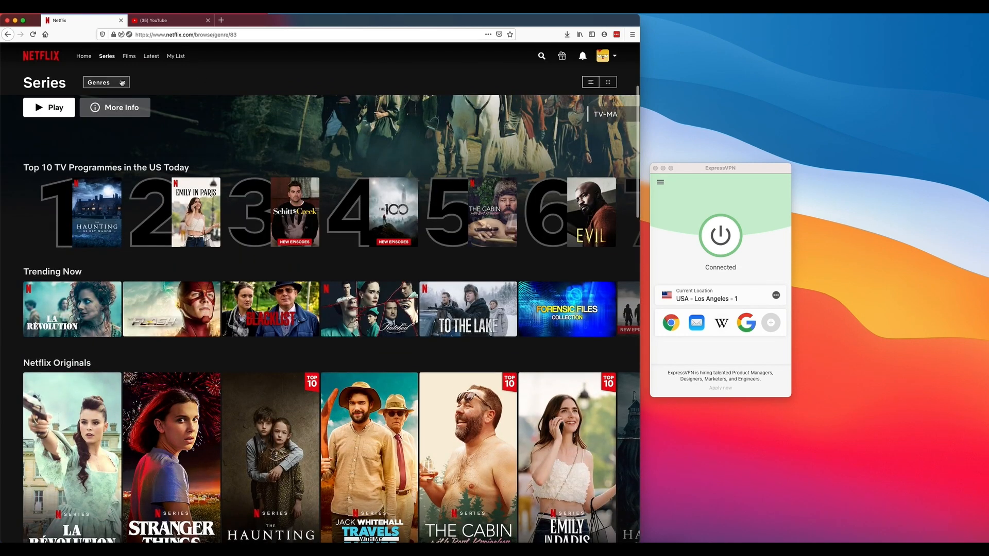
pyautogui.click(105, 83)
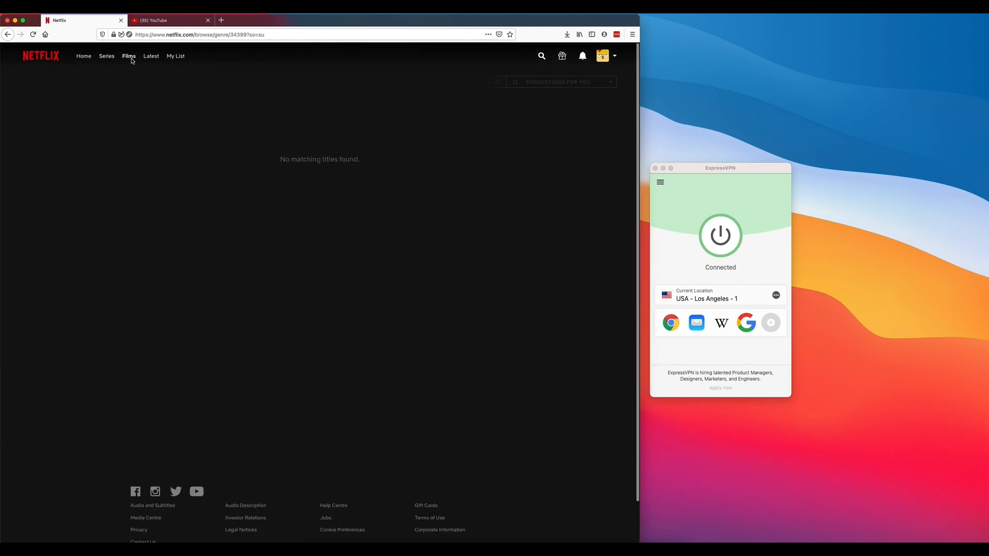
pyautogui.click(129, 56)
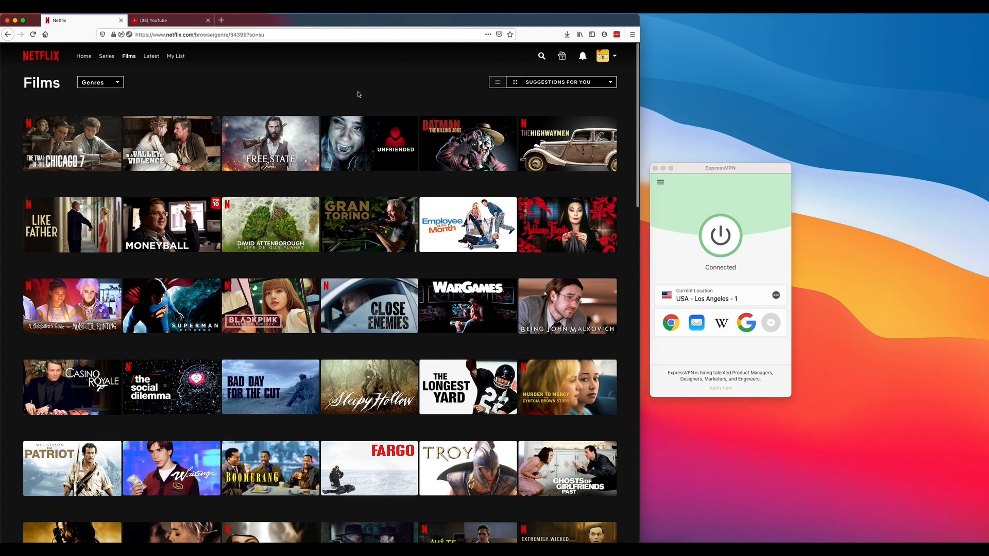
pyautogui.scroll(-3)
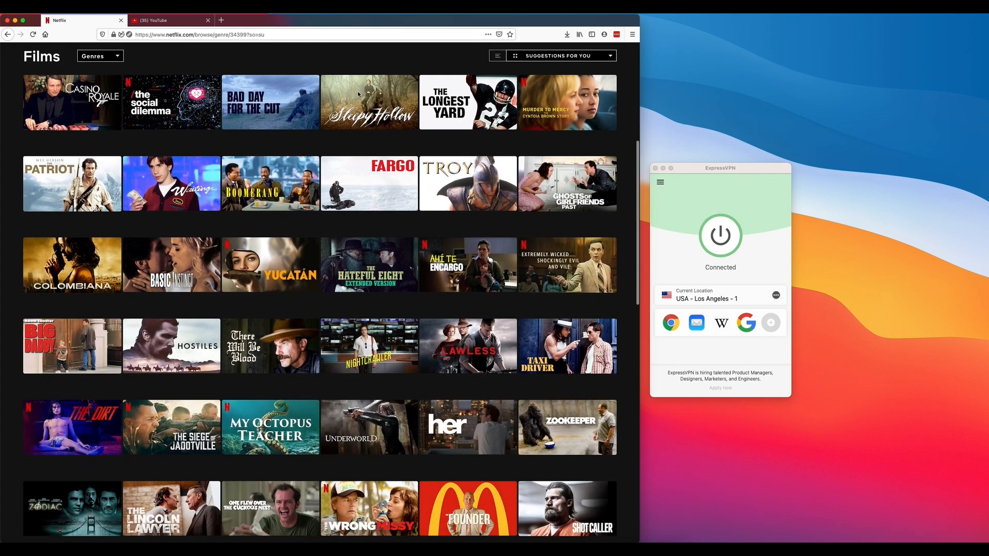
pyautogui.scroll(-3)
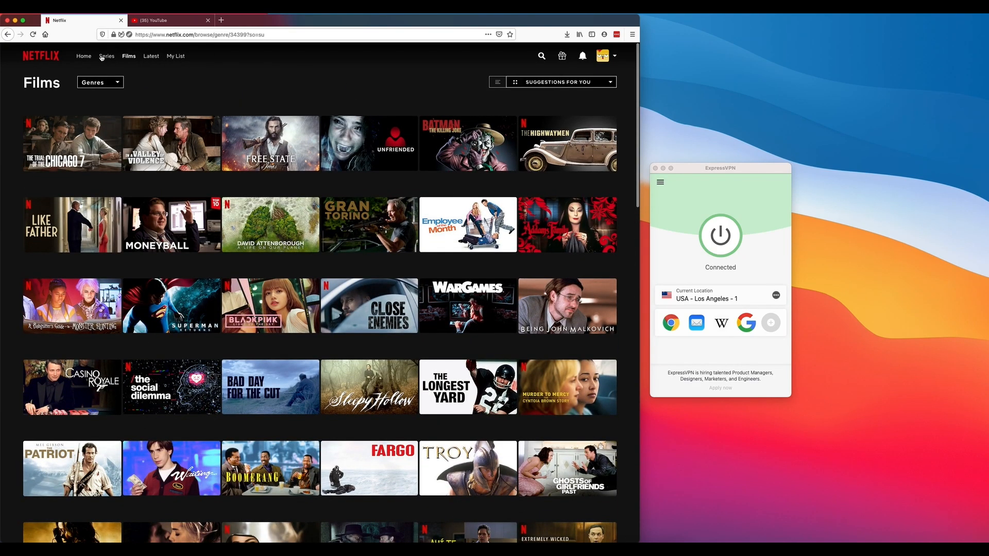
pyautogui.click(83, 55)
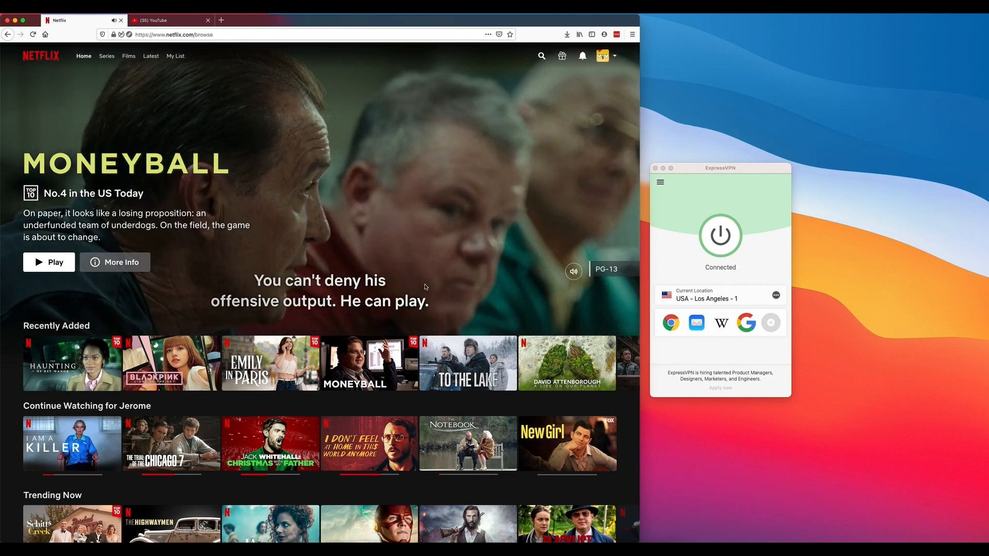
pyautogui.moveTo(566, 364)
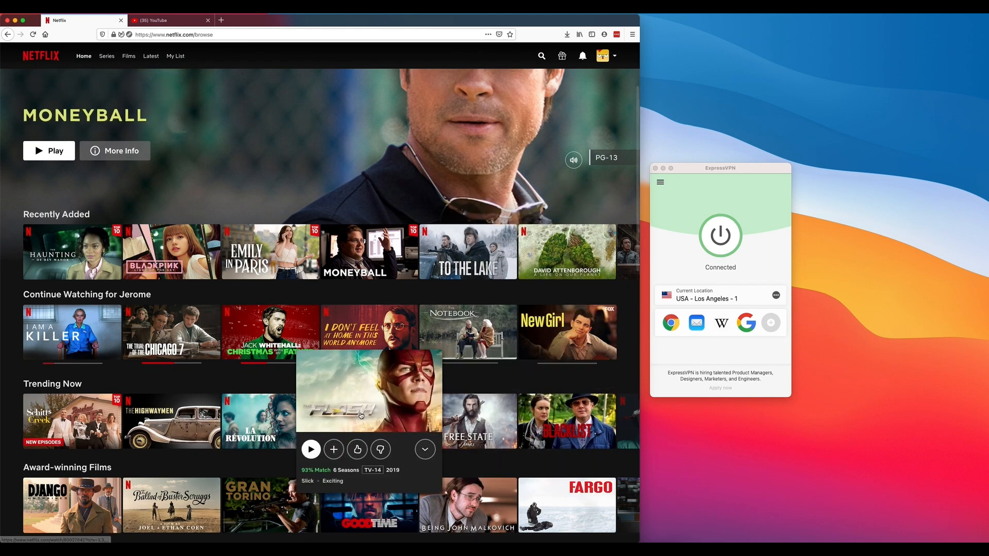
pyautogui.moveTo(172, 421)
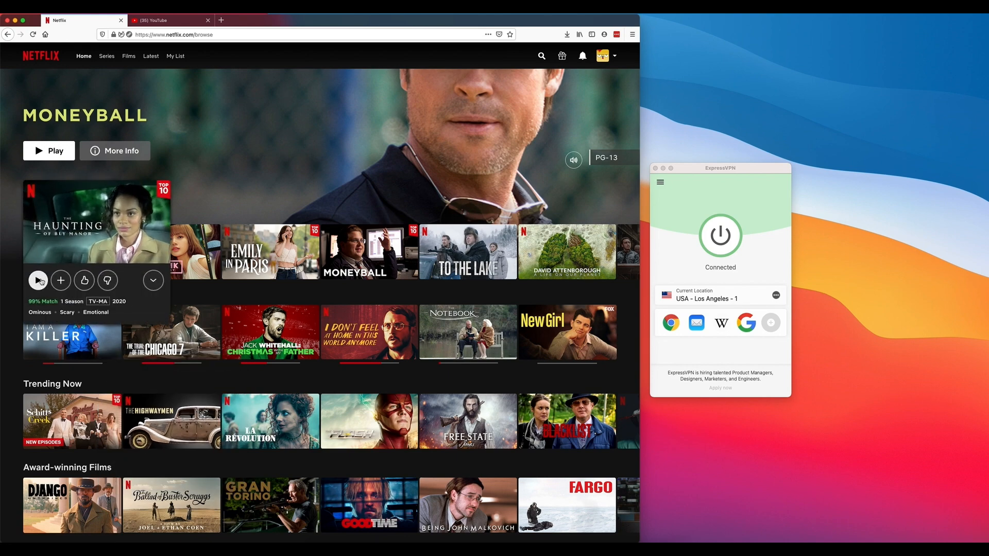
# Step: Play The Haunting of Bly Manor episode 1 from the Recently Added row
pyautogui.click(38, 280)
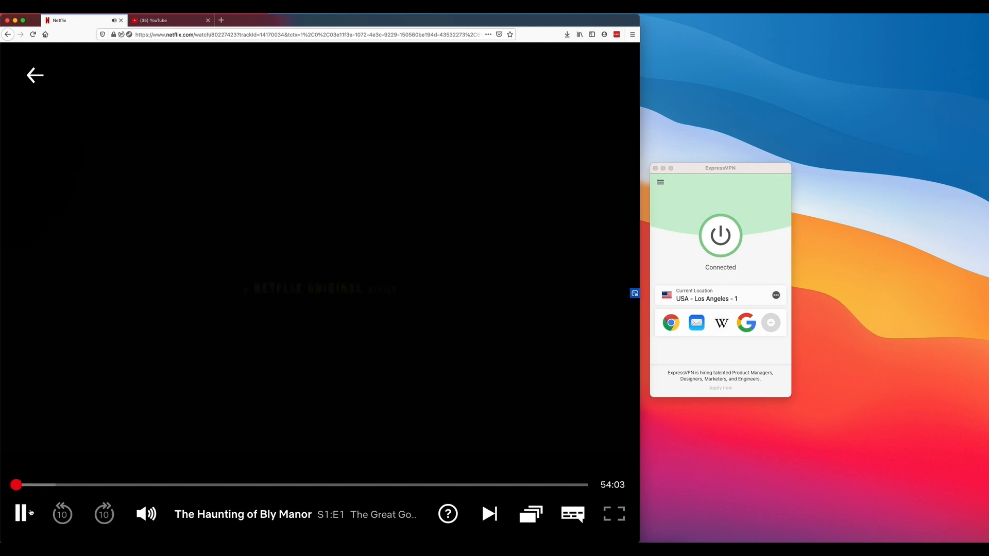
# Step: With the episode still playing, disconnect ExpressVPN from USA - Los Angeles via its power button
pyautogui.click(21, 513)
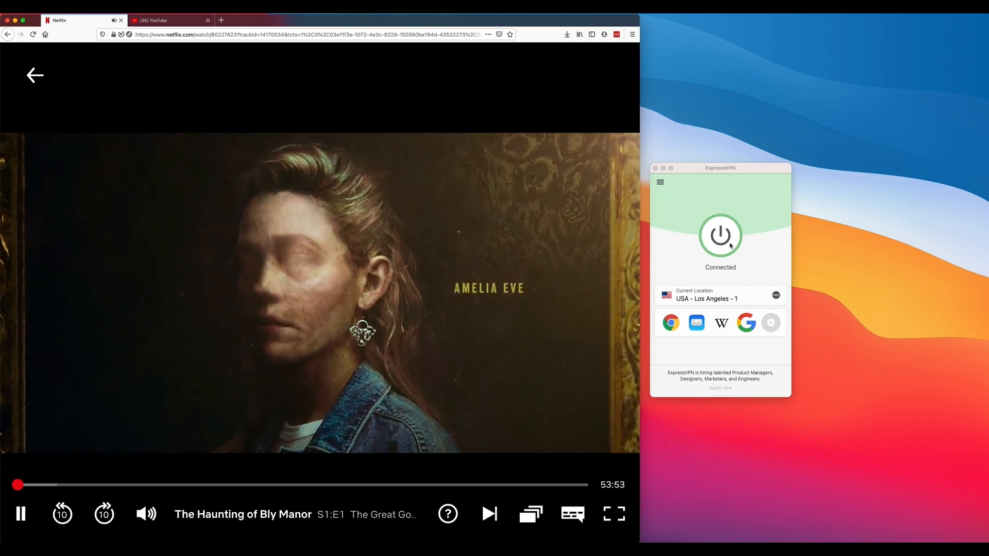
pyautogui.click(720, 235)
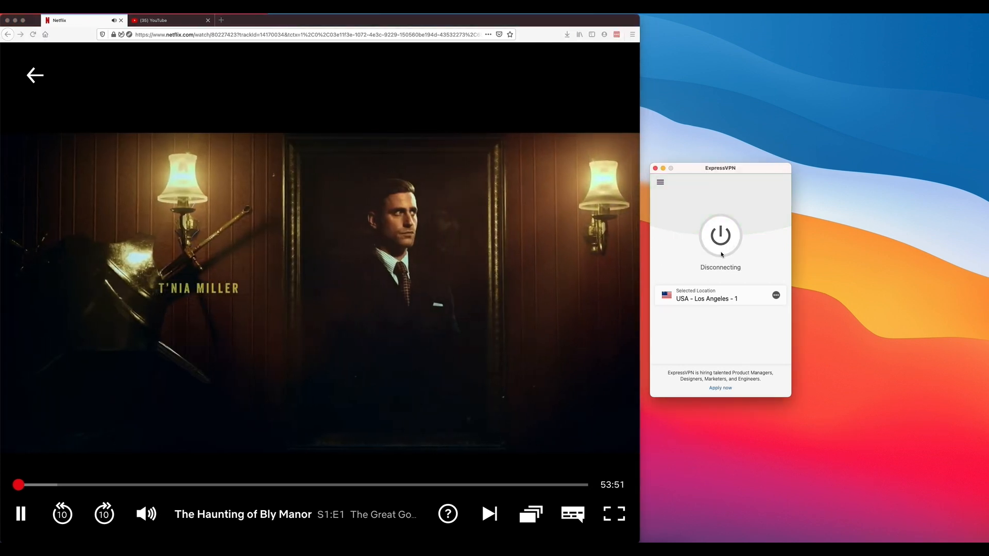